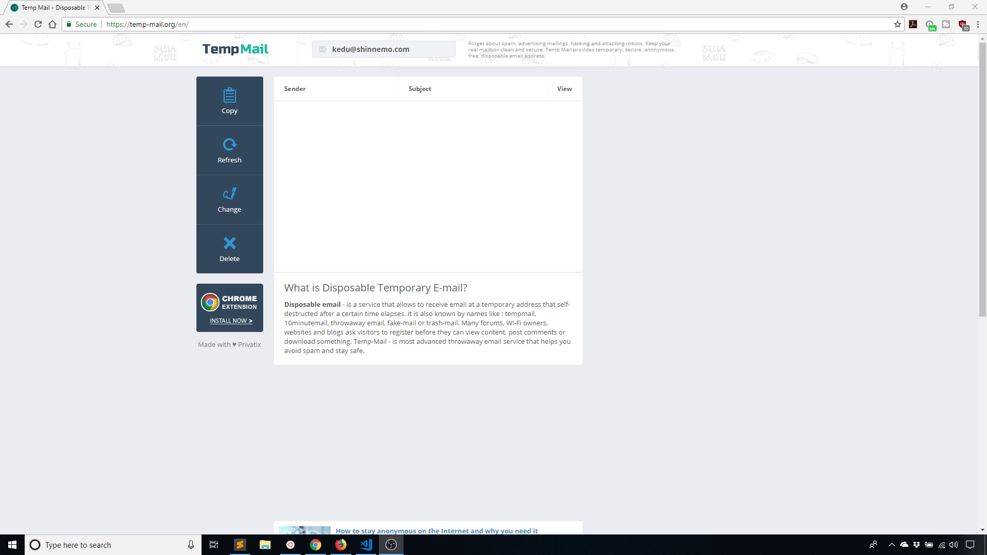
mouse_move(978, 143)
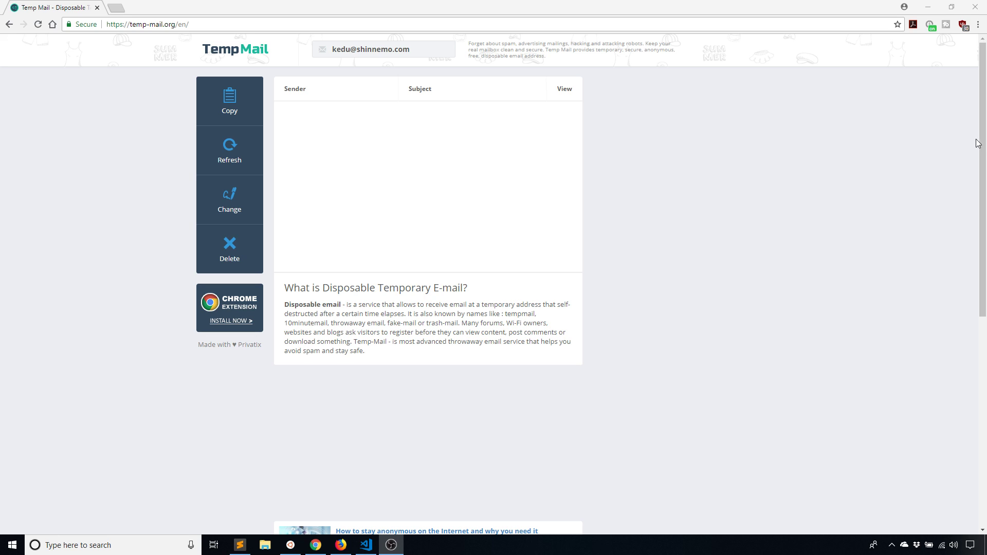
mouse_move(299, 246)
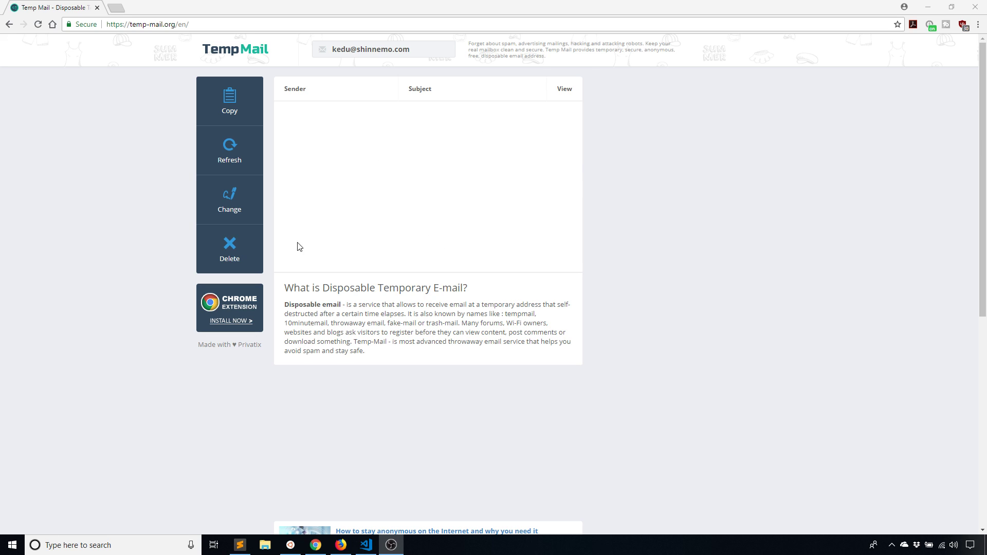
mouse_move(347, 401)
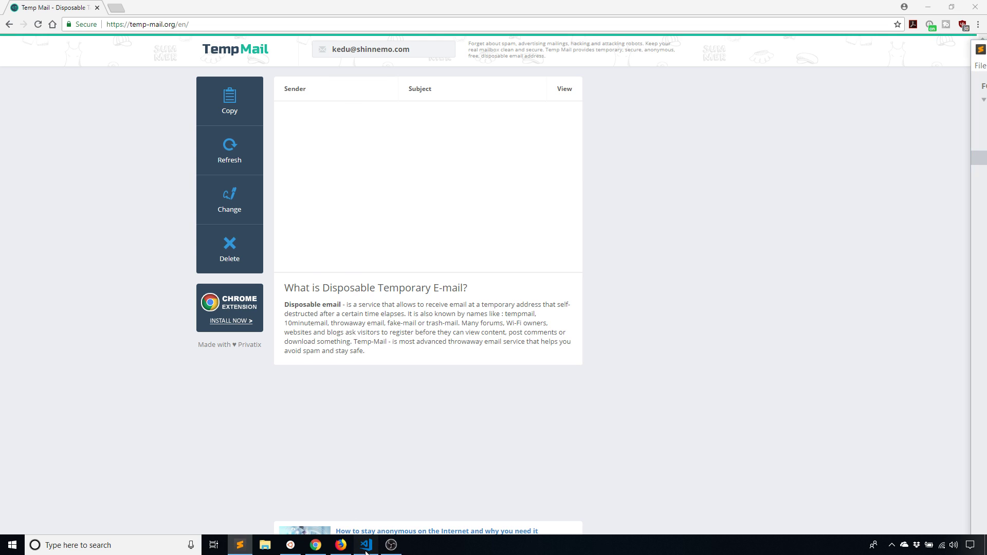
- In emailexample/urls.py, route the root path to include('send.urls') and import include
click(365, 545)
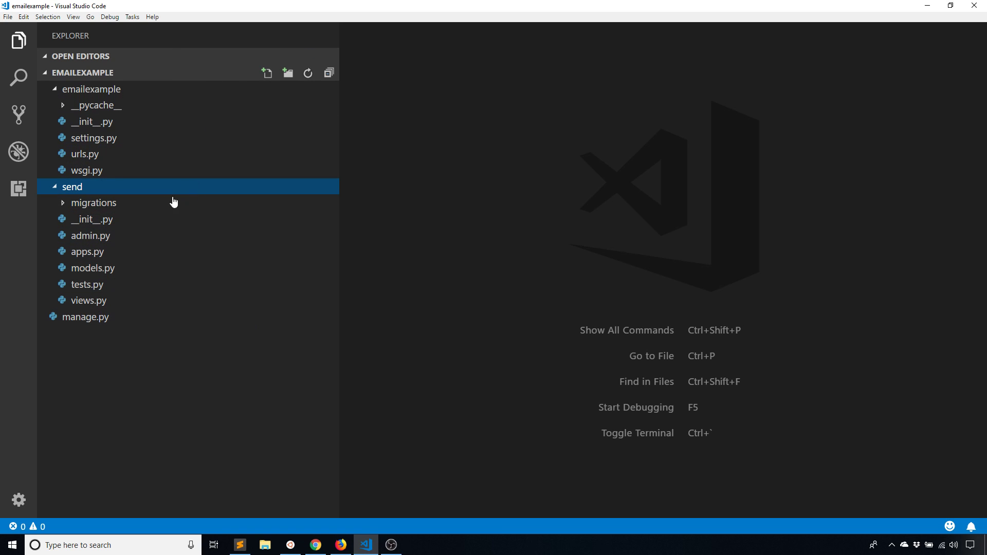
mouse_move(88, 300)
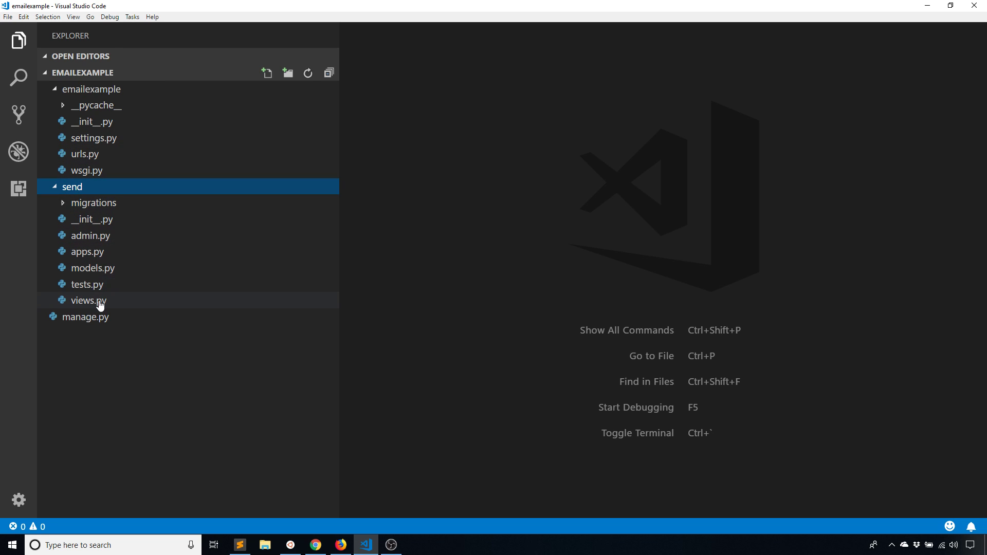
mouse_move(102, 154)
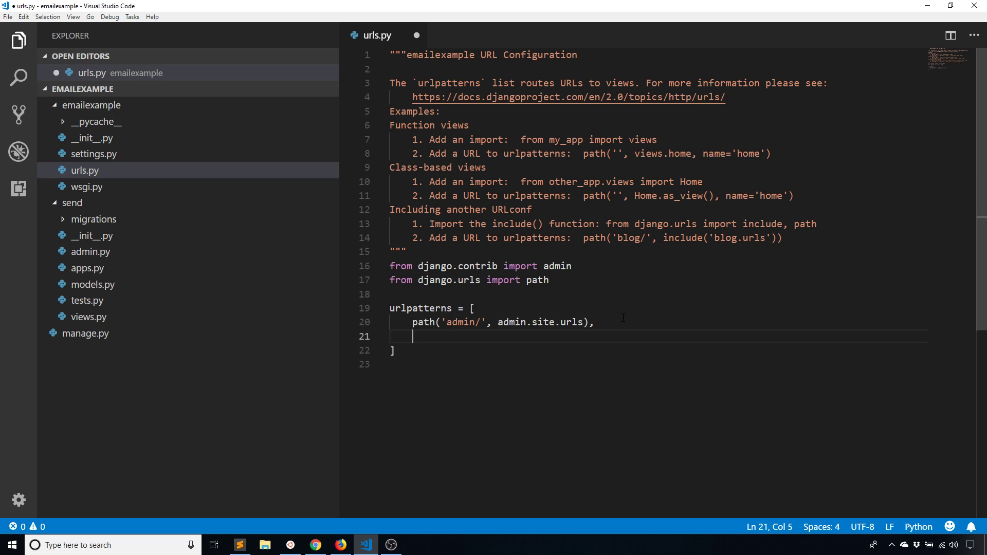
text(path())
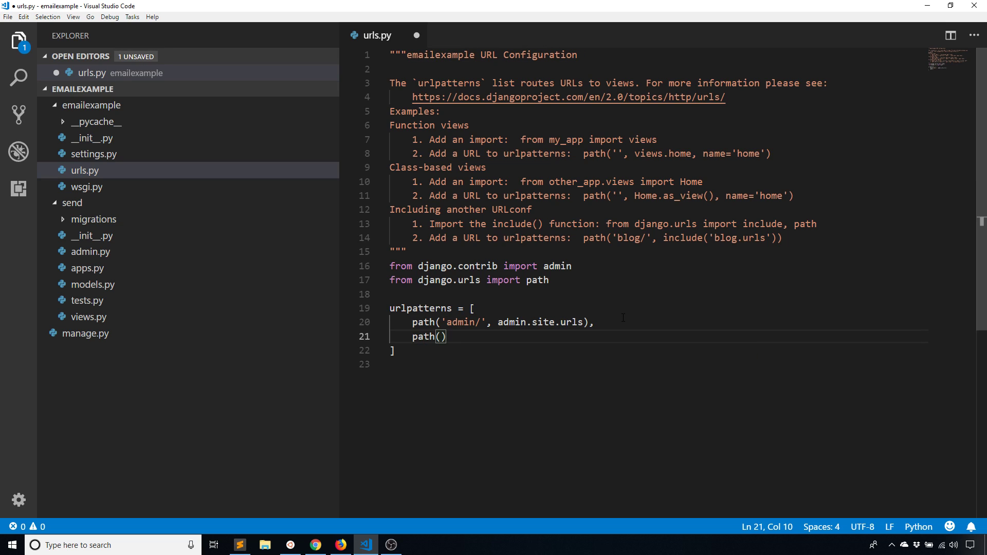
text('', include('send.urls)
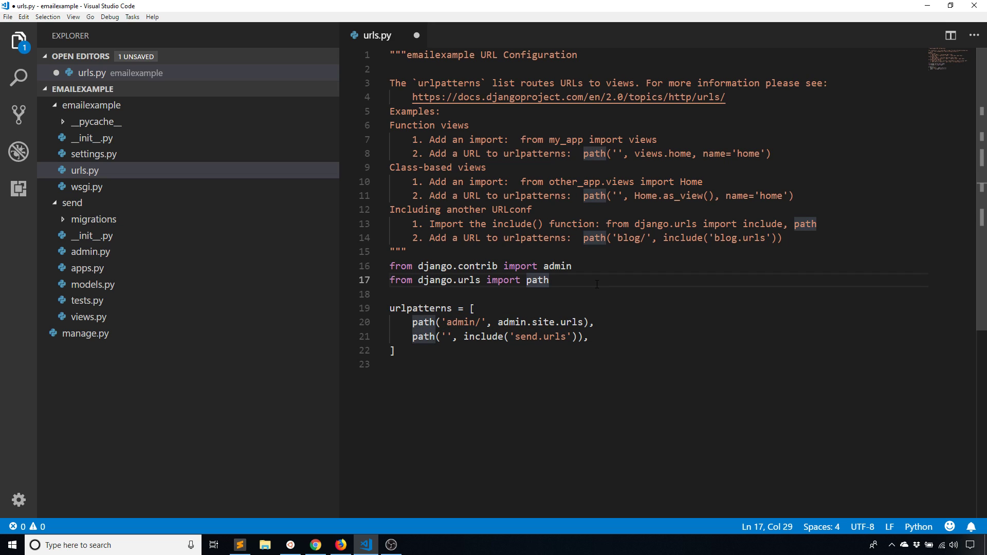
text(, include)
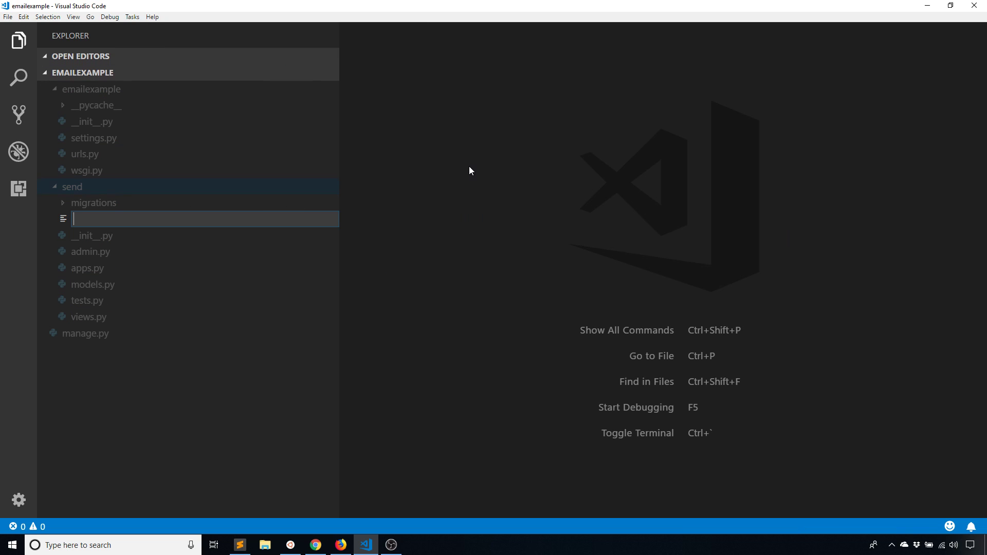
- Create send/urls.py mapping the root path to views.index
text(urls.py)
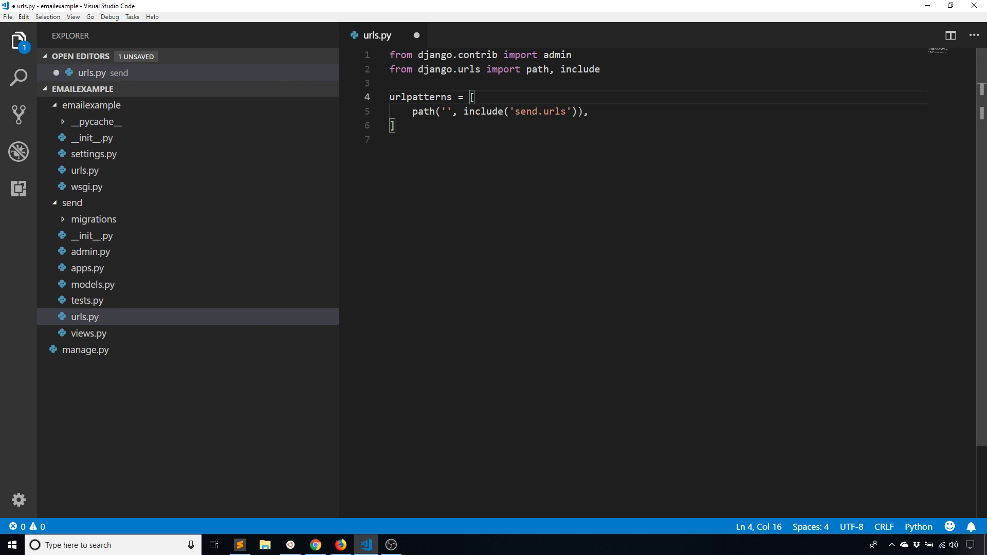
text(views.index),)
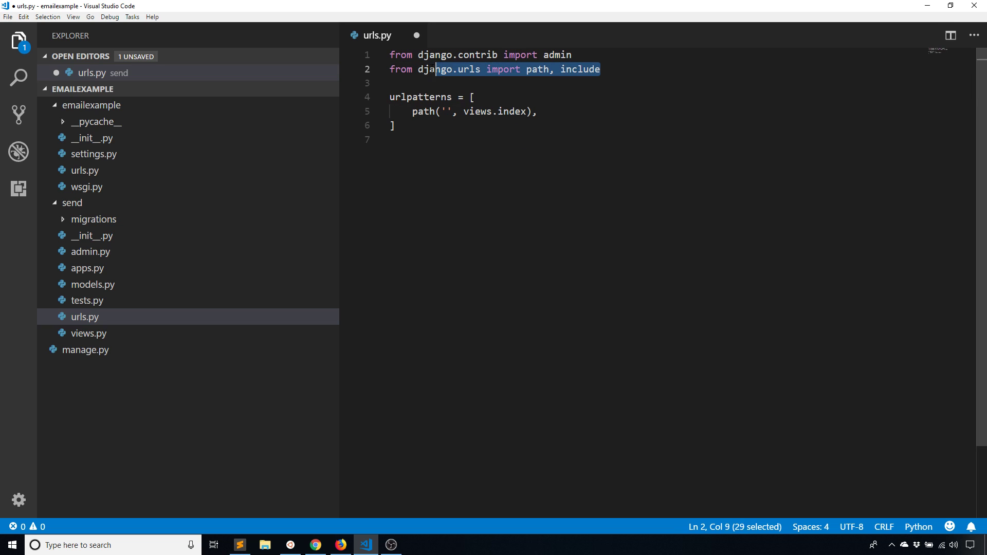
text(. imp)
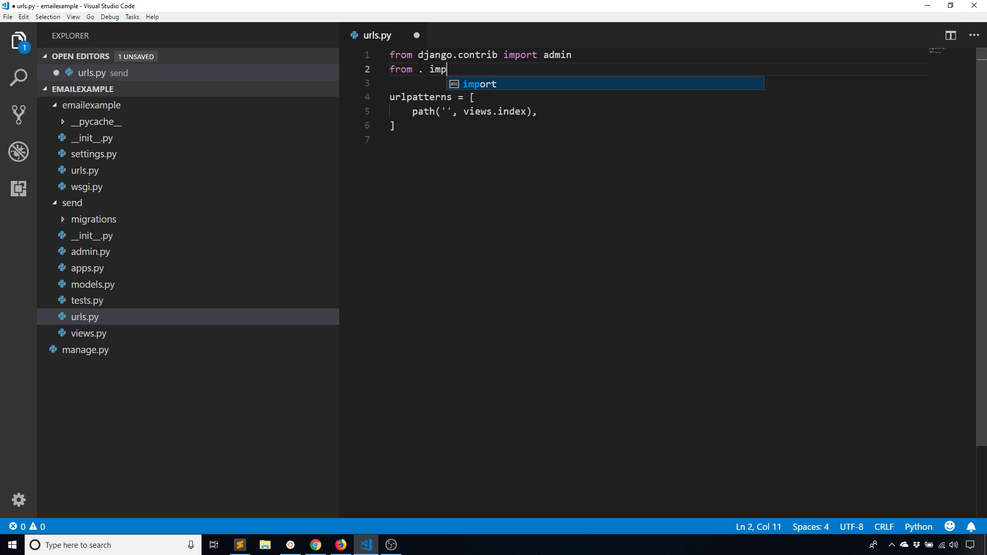
text(ort views)
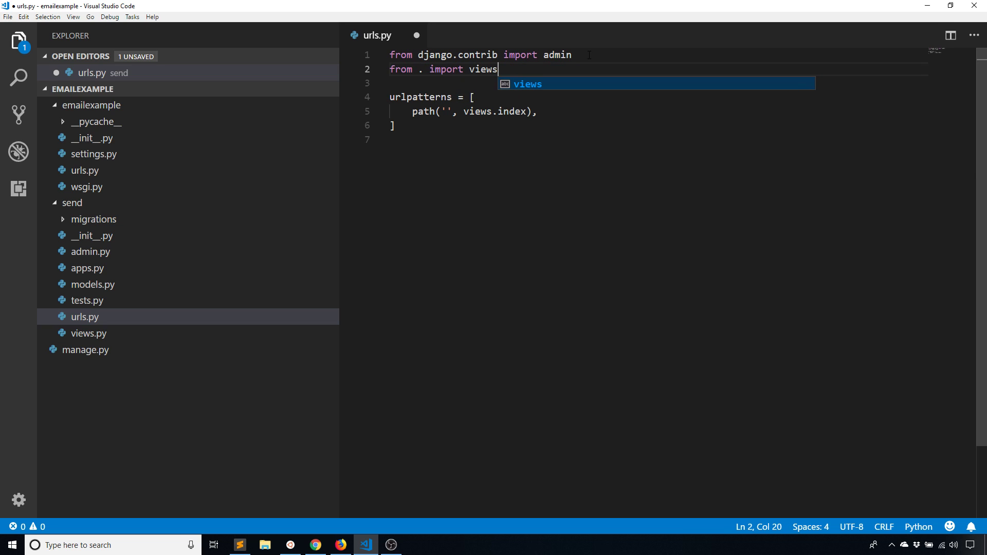
- Replace the admin and include imports in send/urls.py with 'from . import views'
key(Backspace)
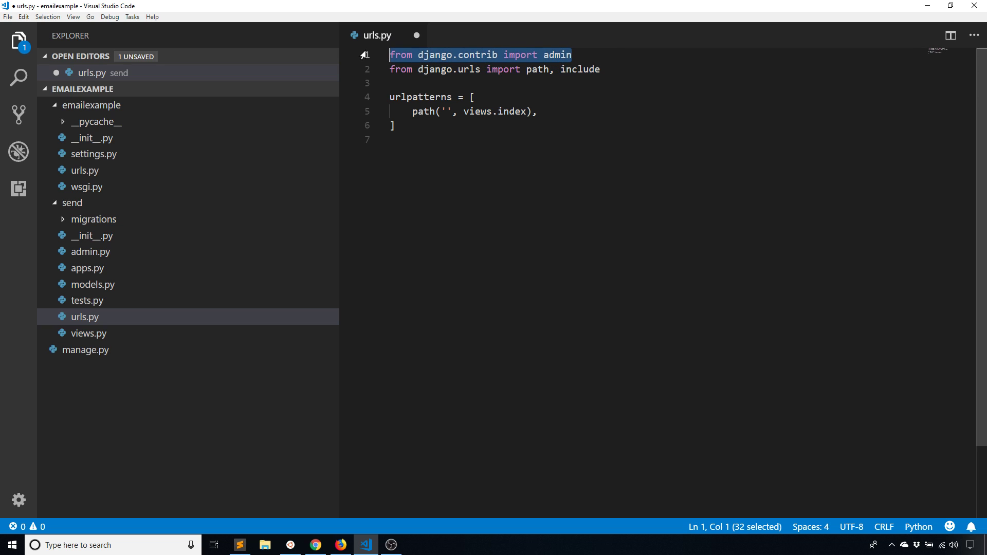
key(Delete)
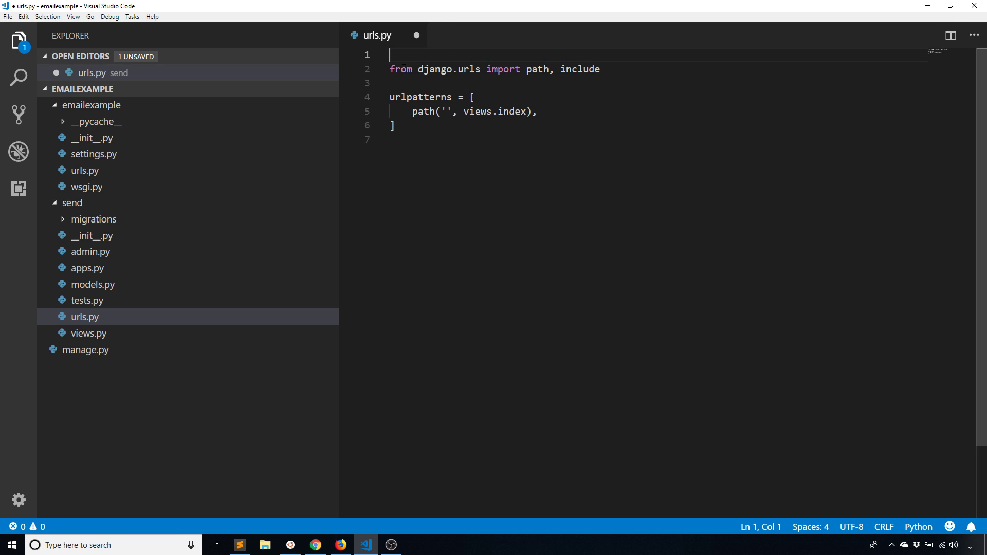
key(Backspace)
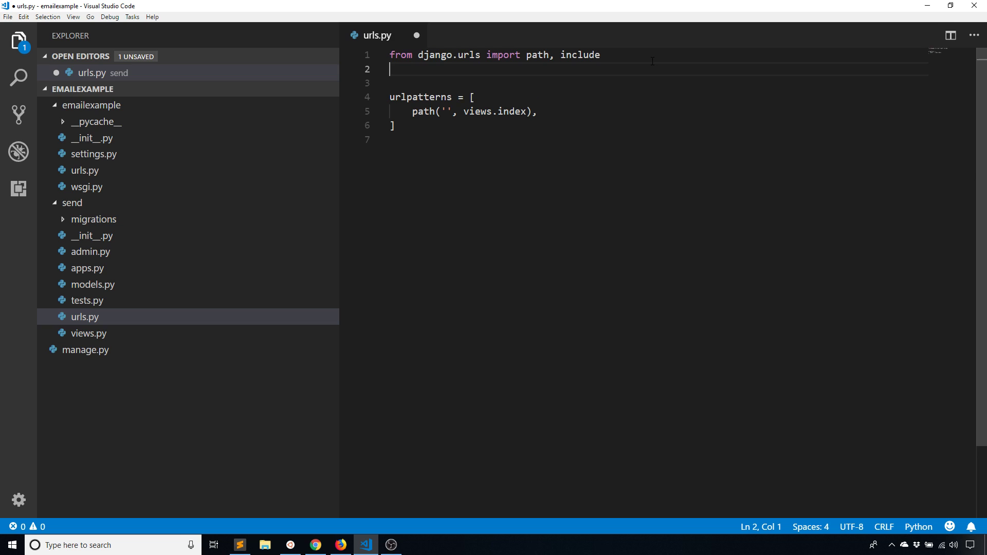
text(from . import views)
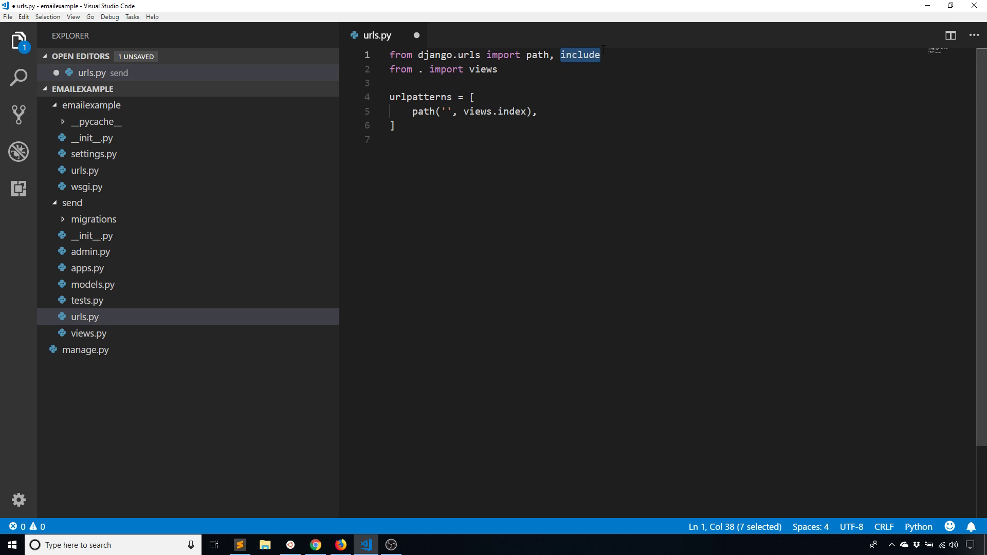
key(Delete)
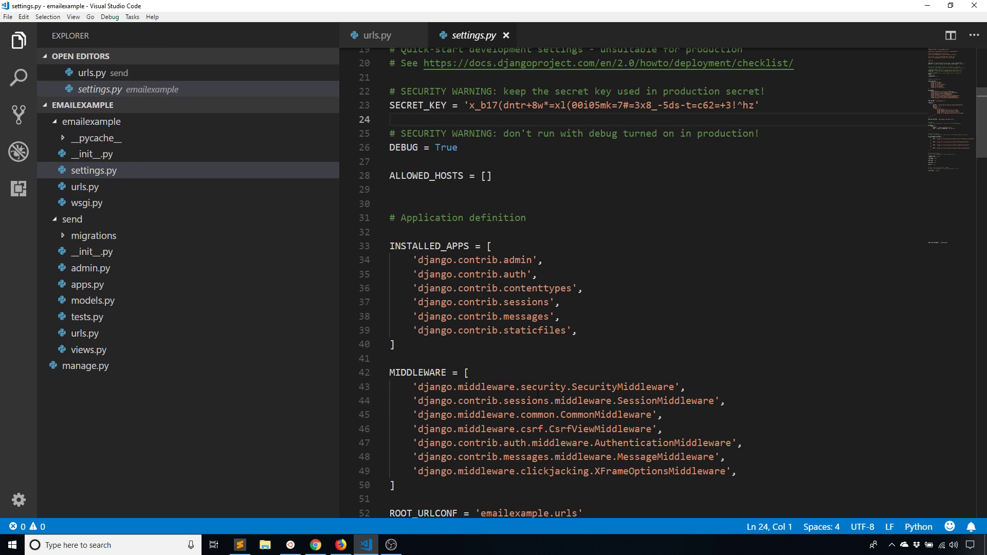
text(')
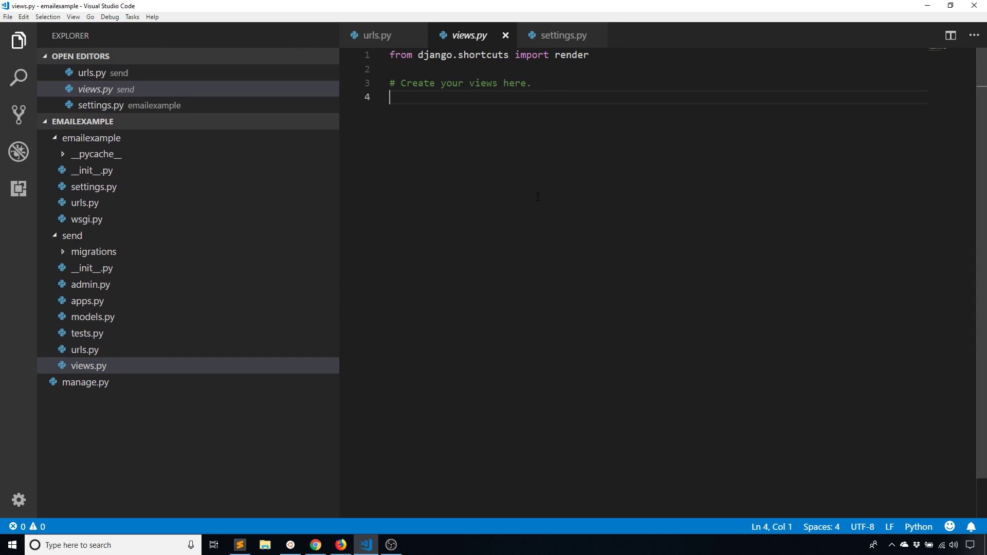
- Define index(request) in views.py returning render(request, 'send/index.html')
text(def index)
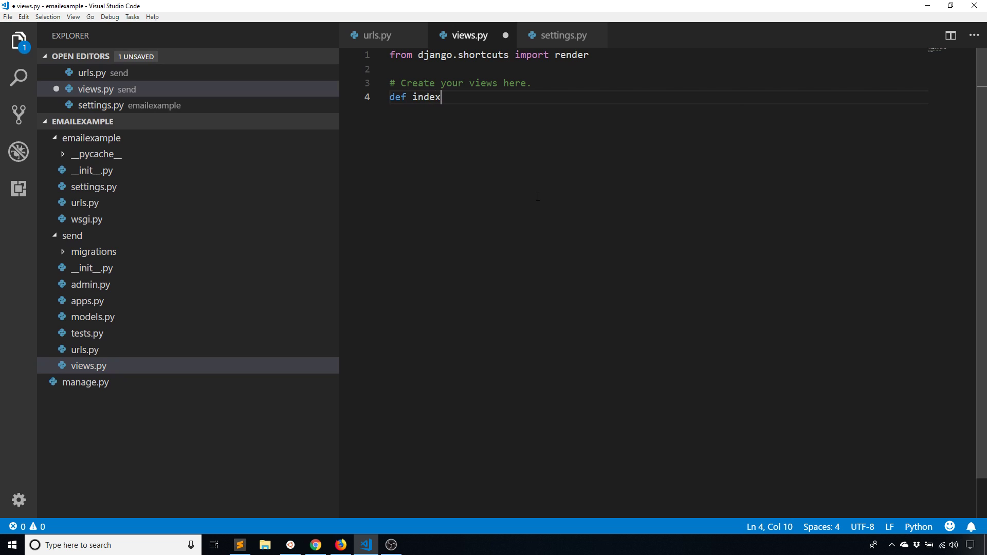
text((request))
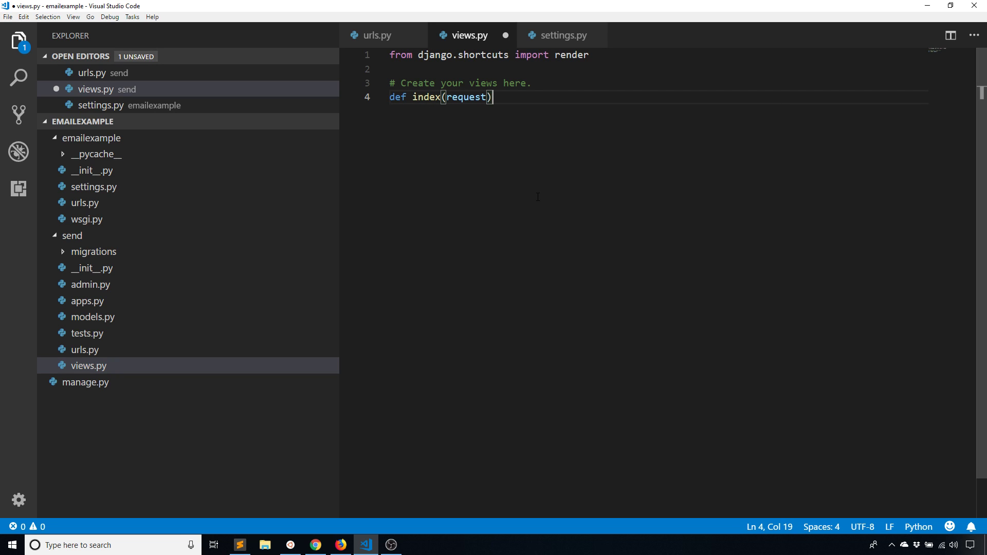
text(:)
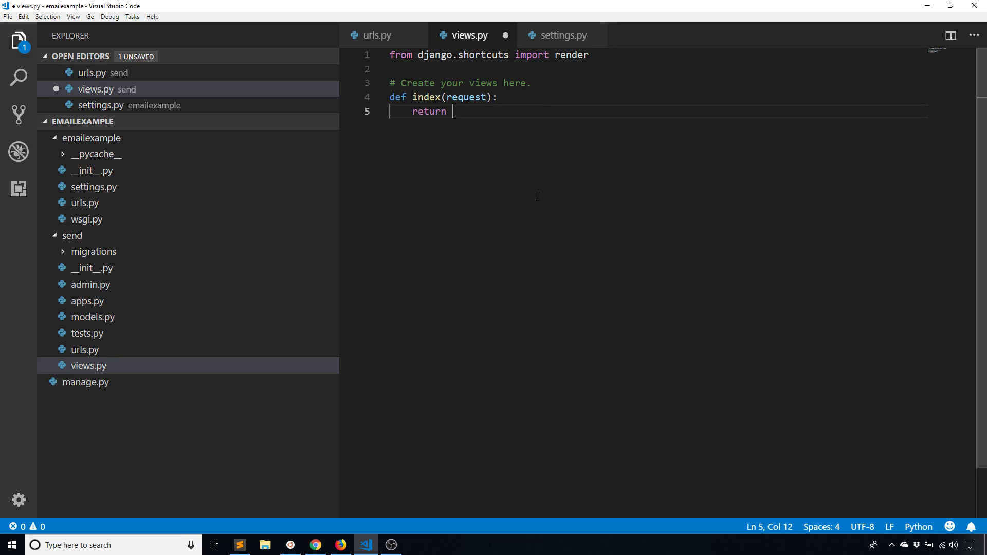
text(render)
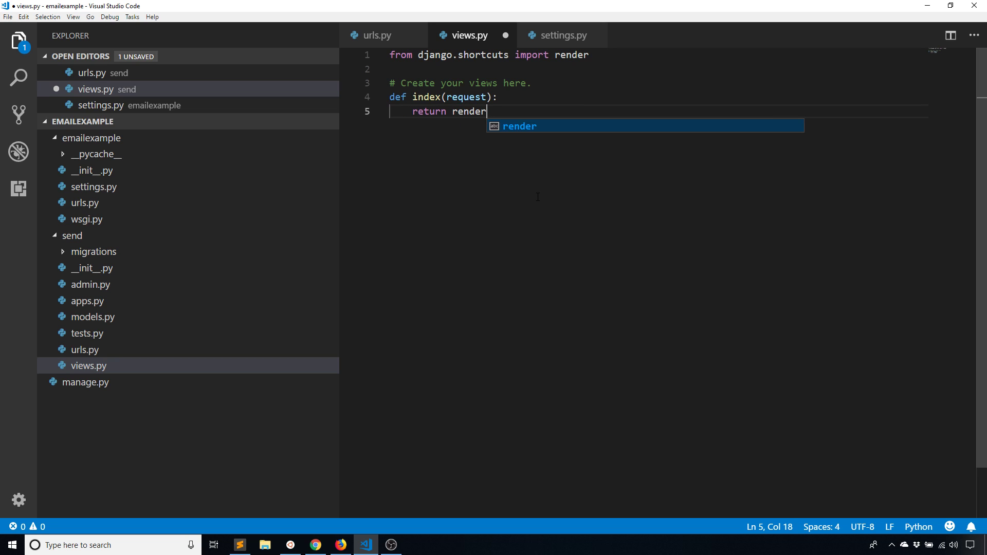
text((''))
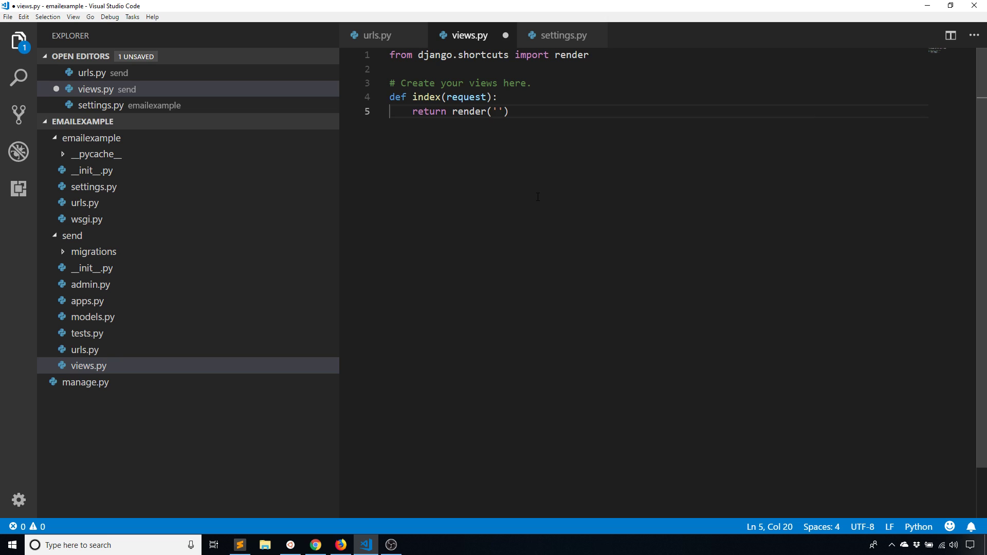
text(send/index.h)
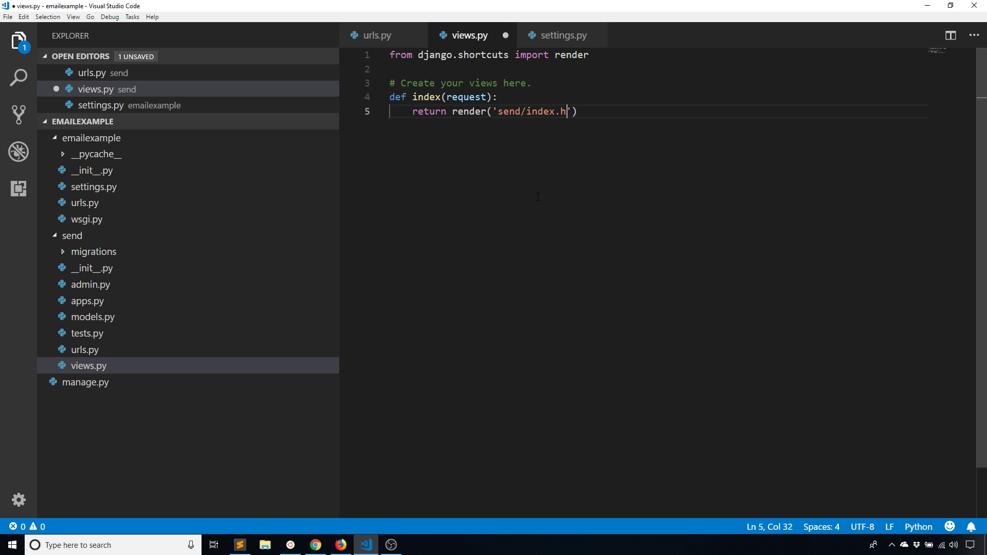
text(tml)
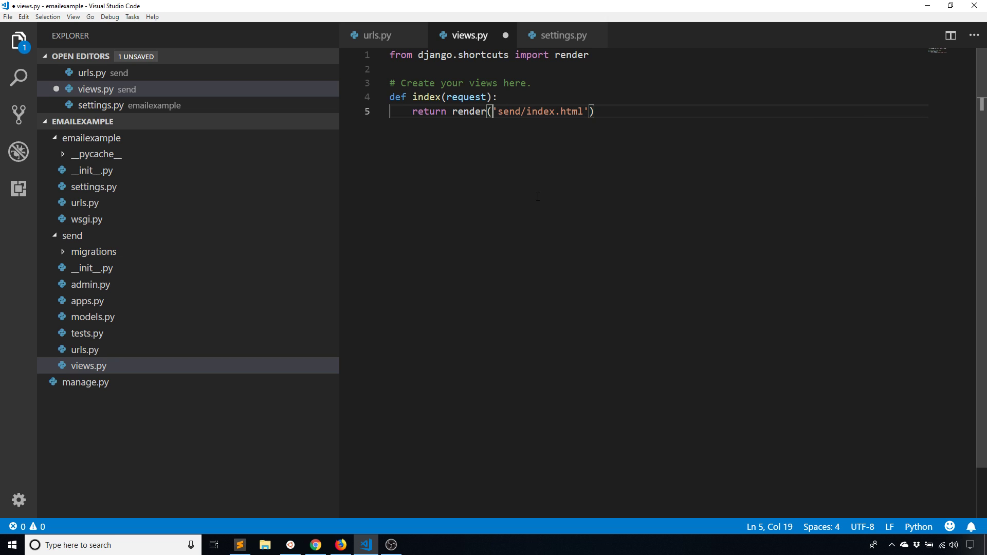
text(request,)
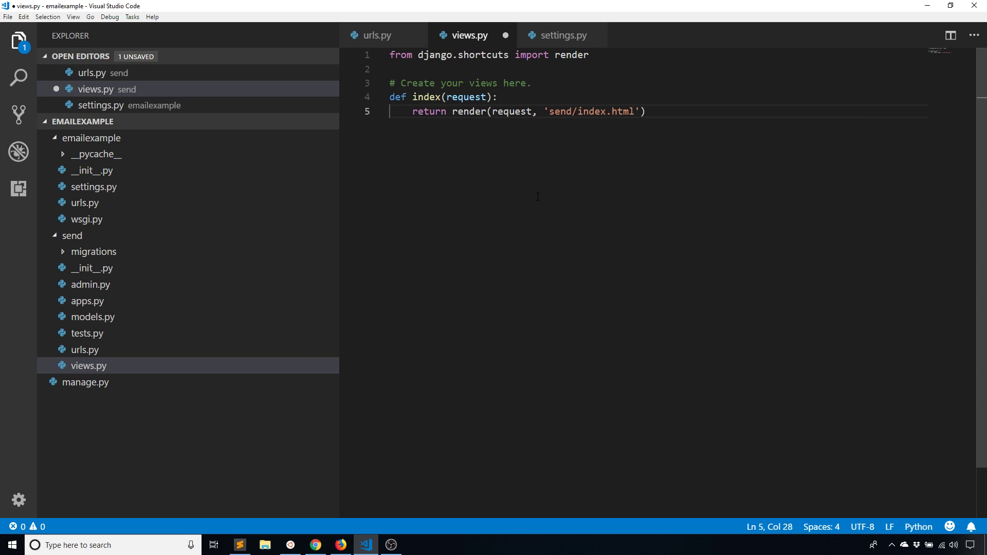
mouse_move(72, 235)
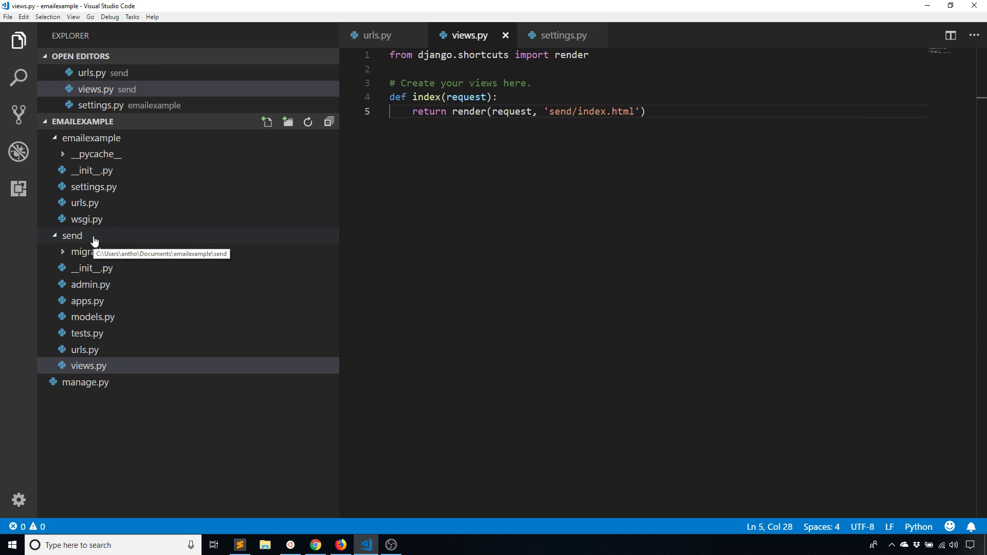
- Create send/templates/send/index.html titled 'Sent!' with heading 'Sent an email!'
right_click(72, 235)
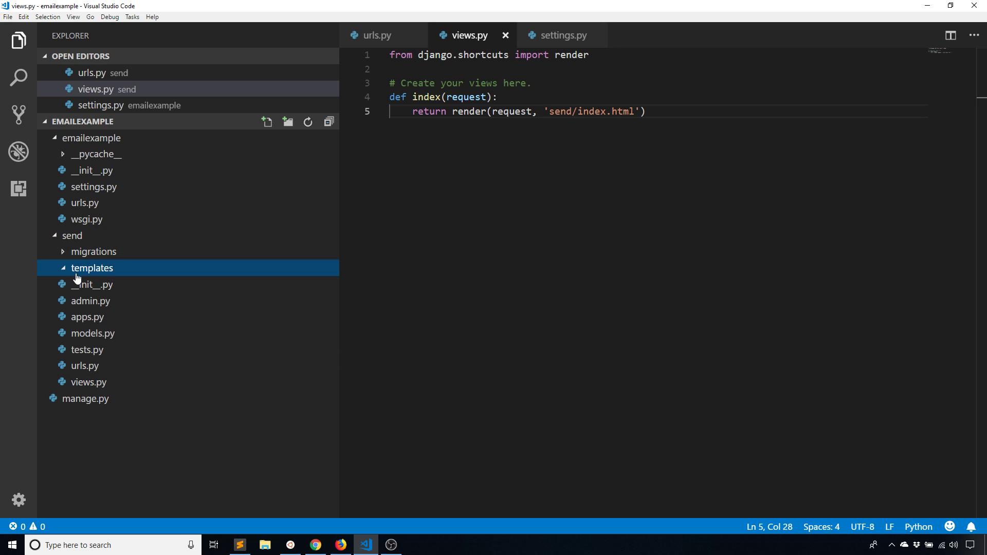
text(s)
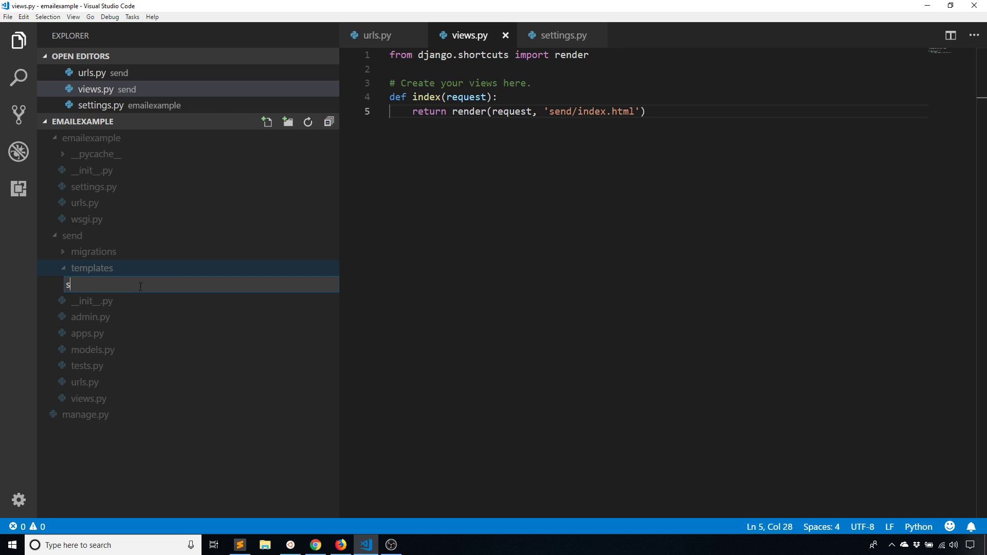
right_click(90, 284)
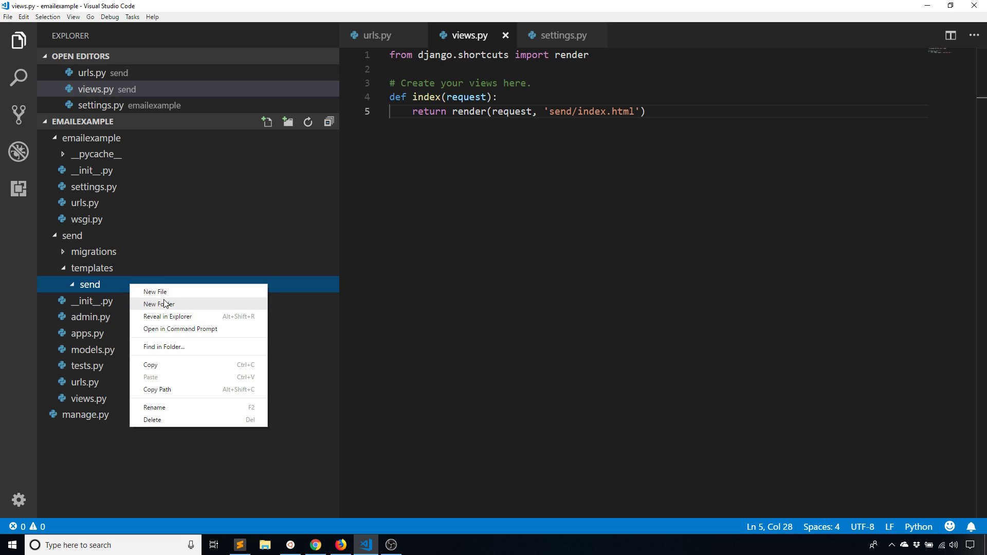
click(155, 292)
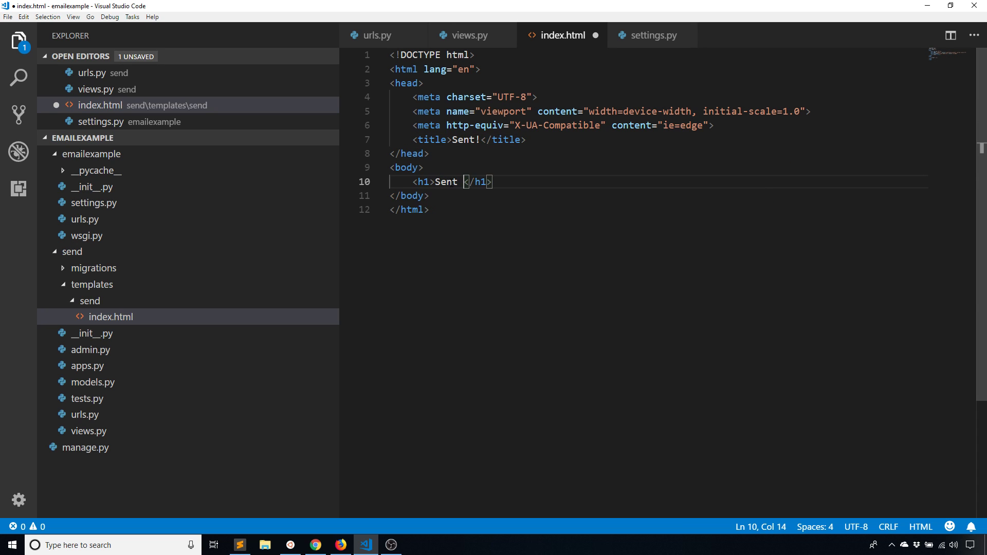
text(an email!)
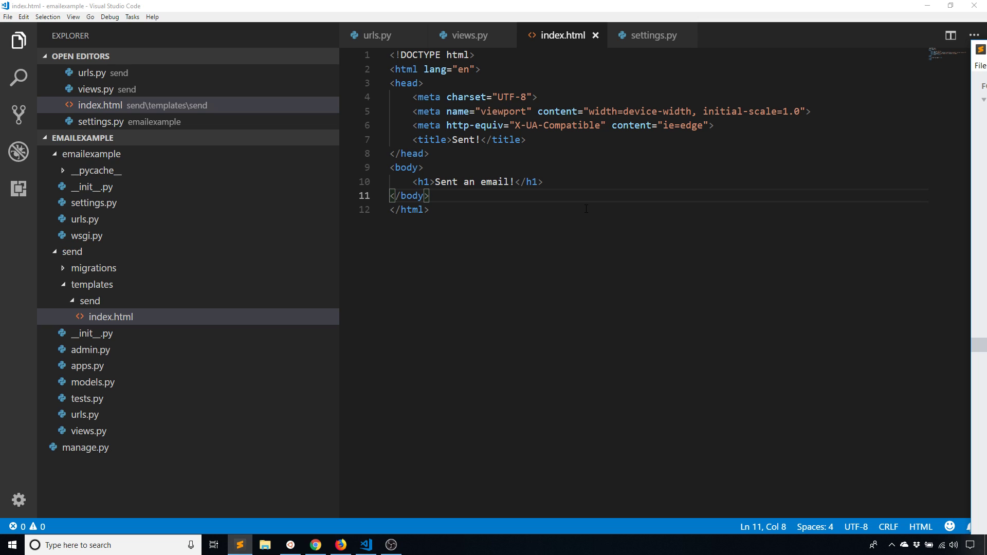
- Switch via views.py to settings.py and scroll to its end past STATIC_URL
click(469, 35)
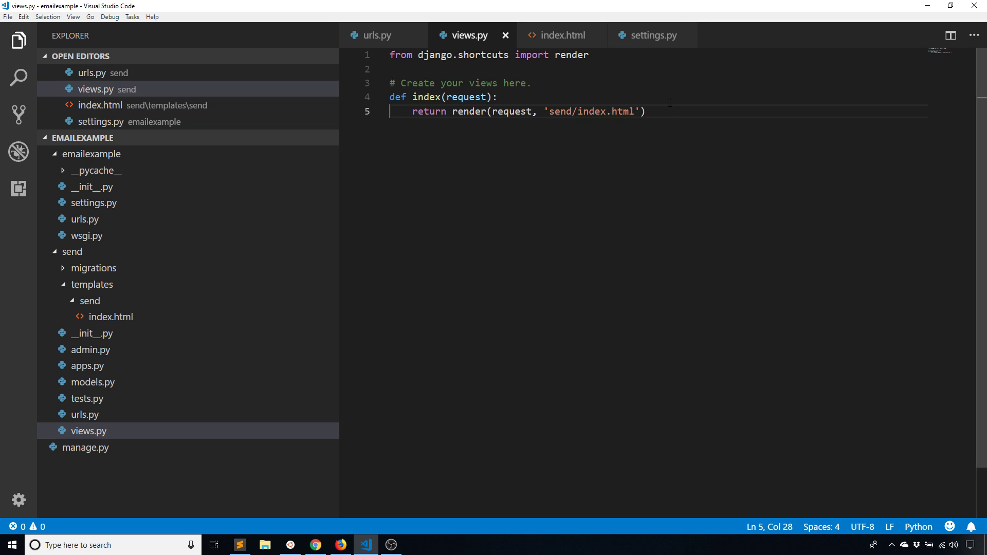
click(651, 34)
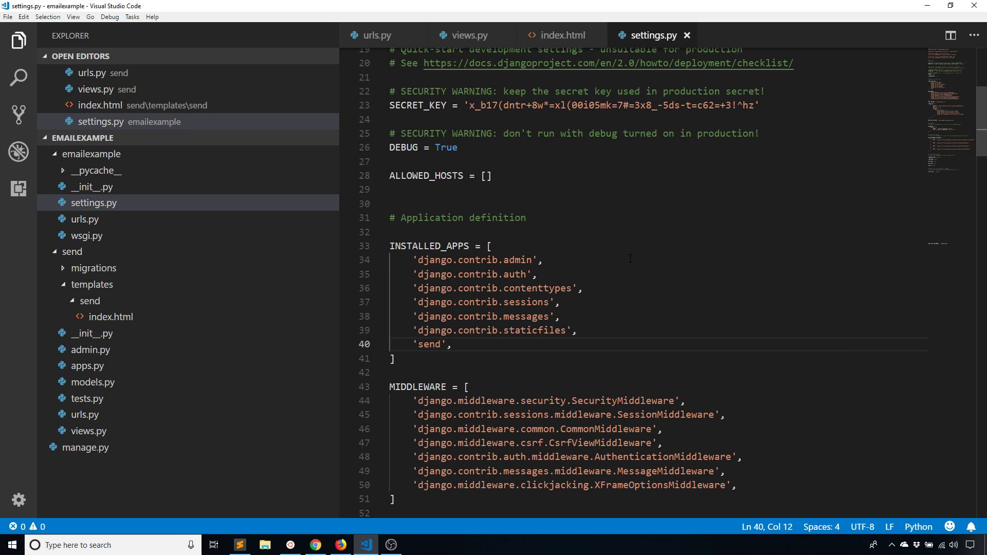
scroll(down, 3)
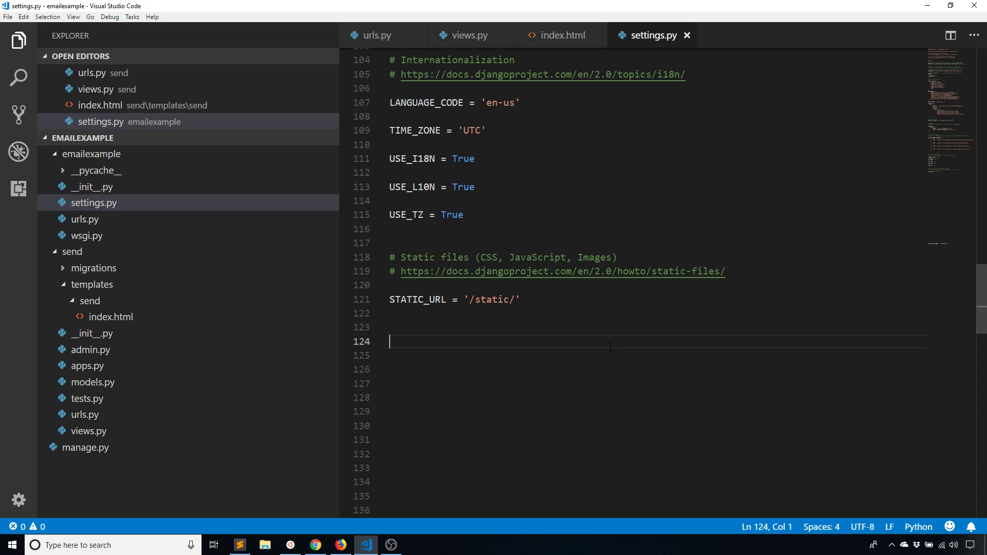
- Add EMAIL_HOST = 'smtp.hushmail.com' and EMAIL_PORT = 587 to settings.py
text(EMAIL)
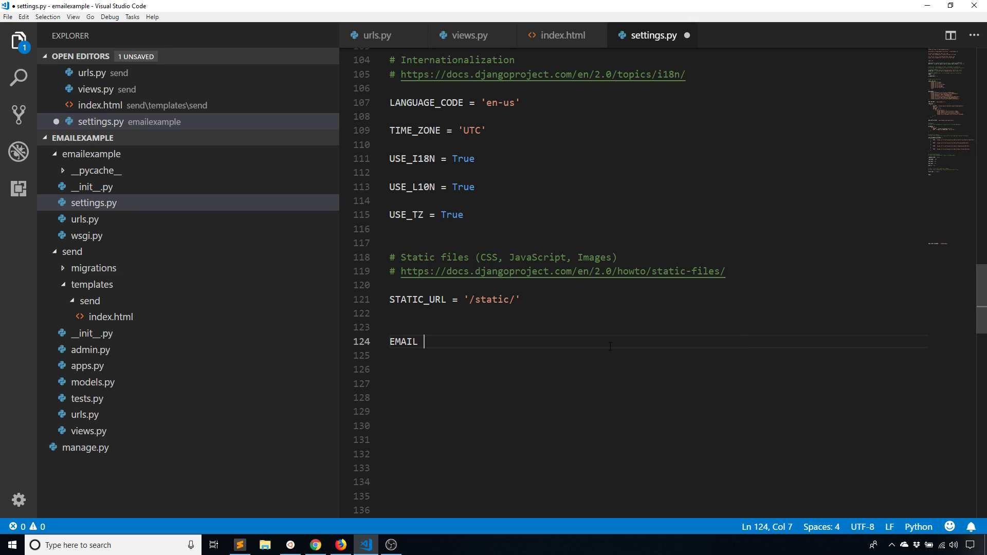
text(_)
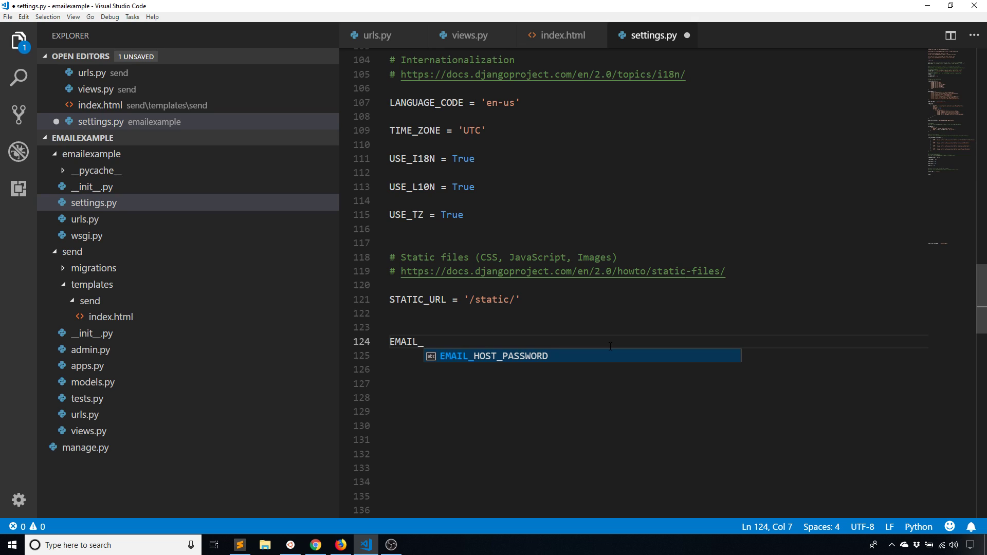
text(HOST =)
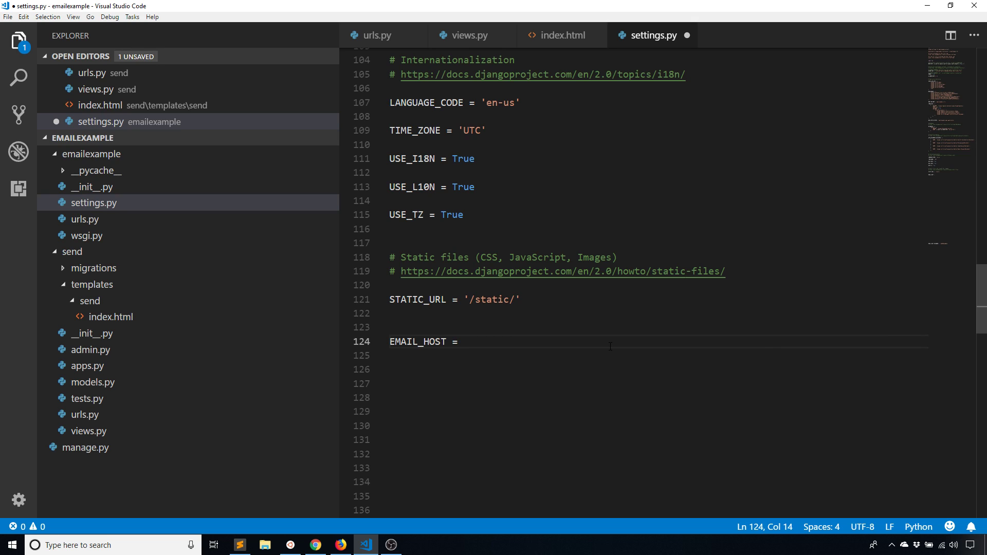
text('')
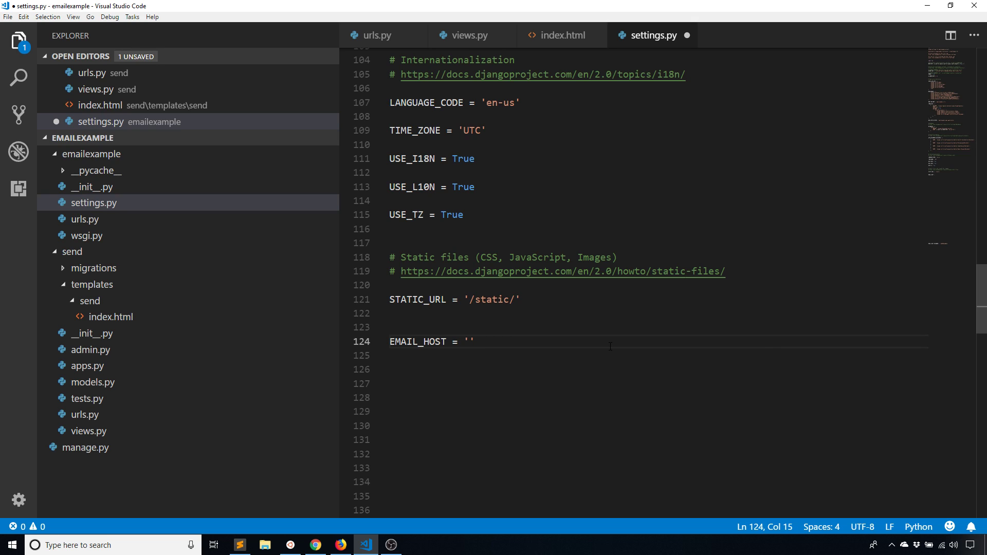
text(smt)
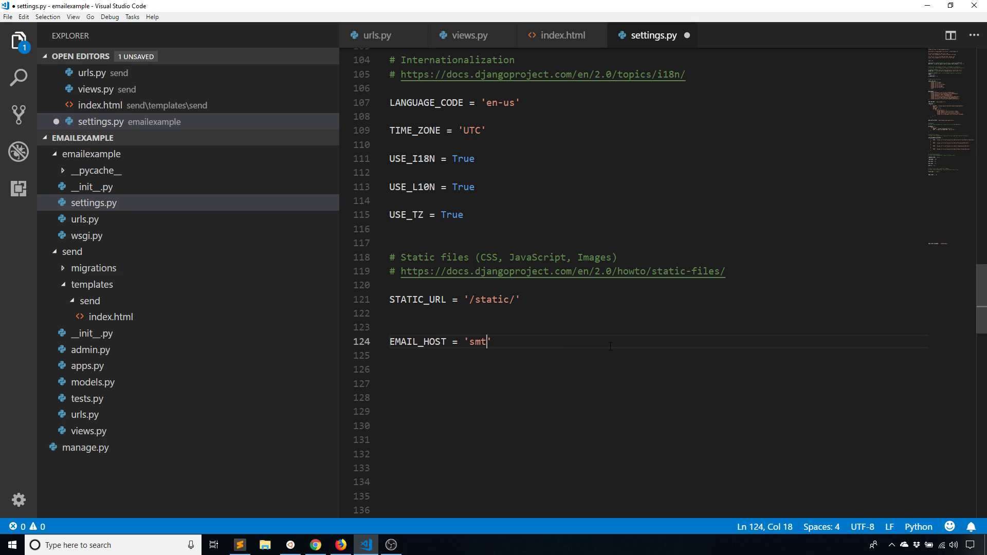
text(p.hushmail.com)
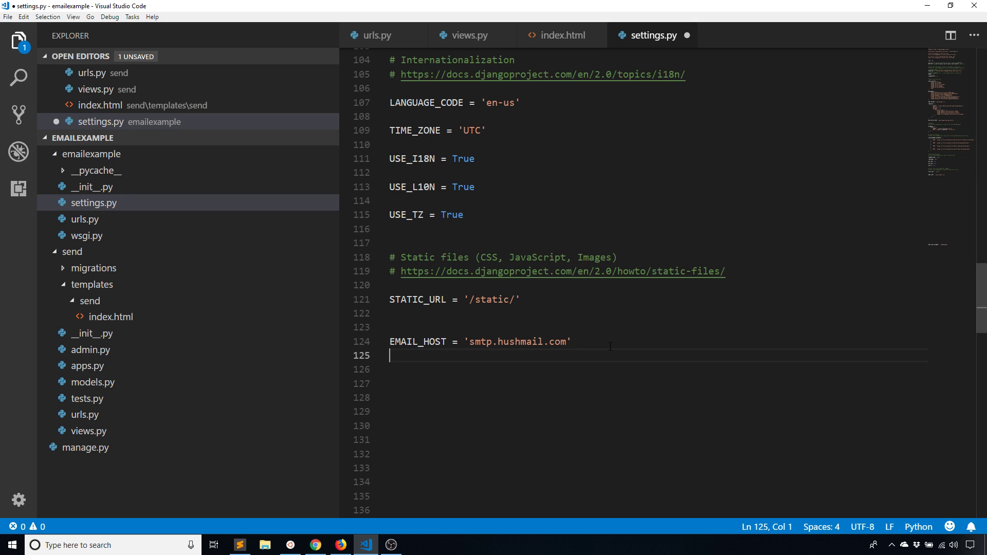
text(EMAIL+)
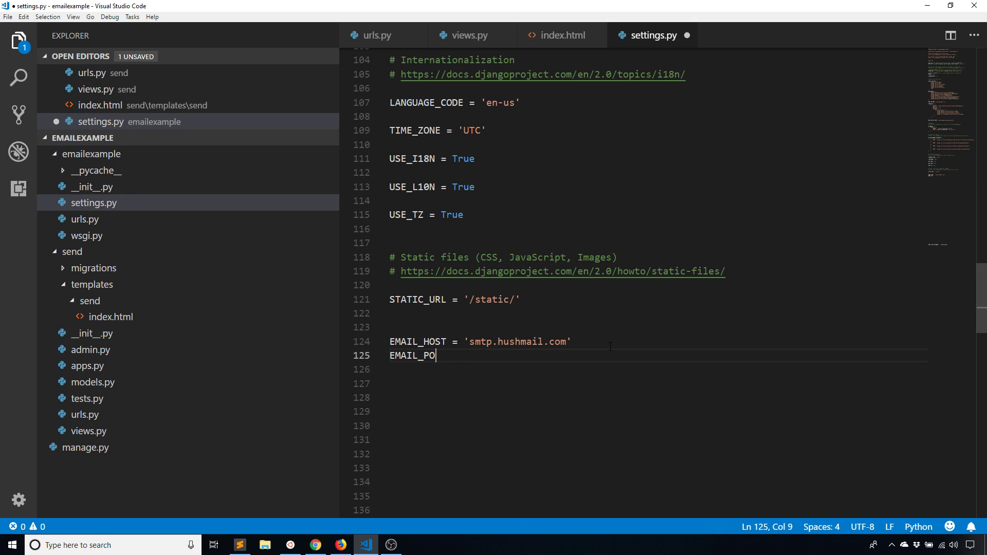
text(RT =)
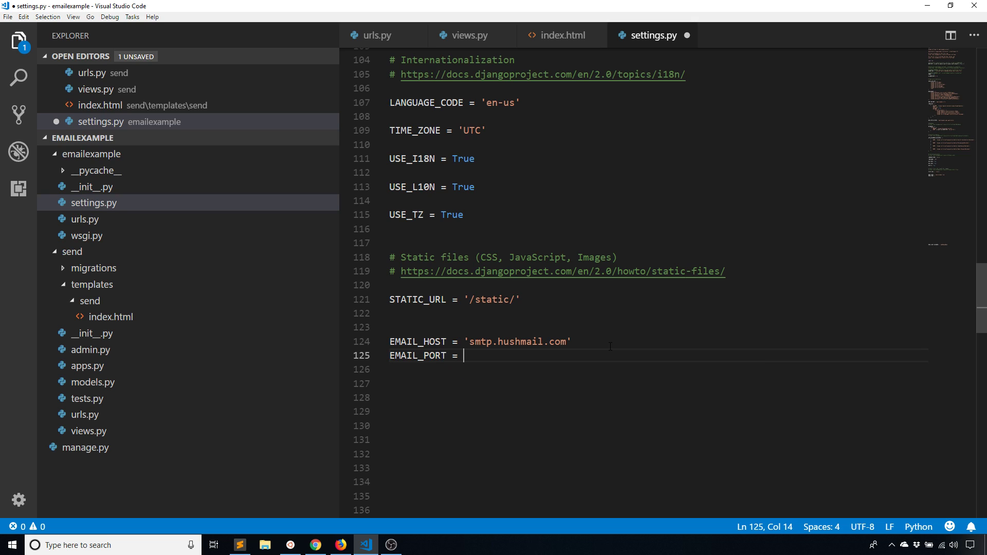
text(587)
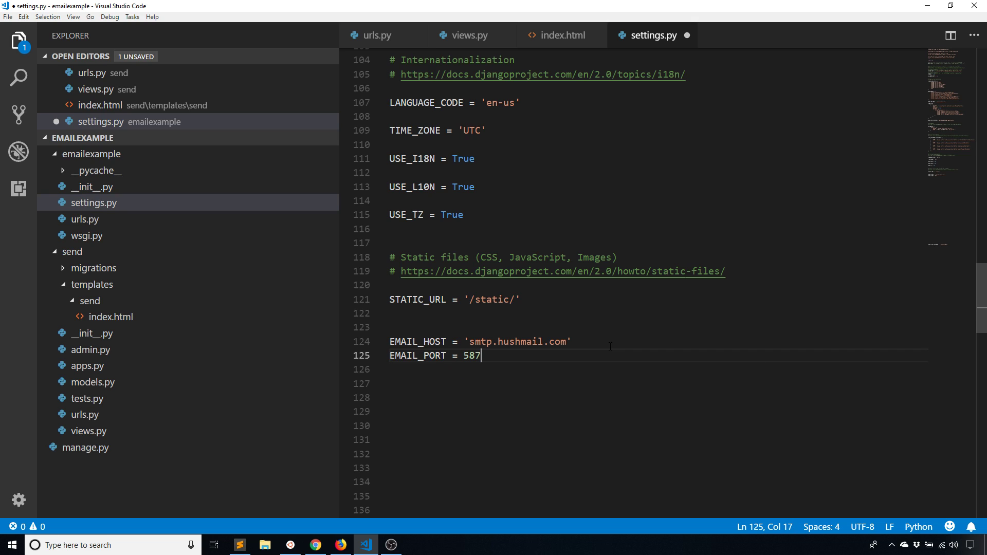
text(EMAIL_))
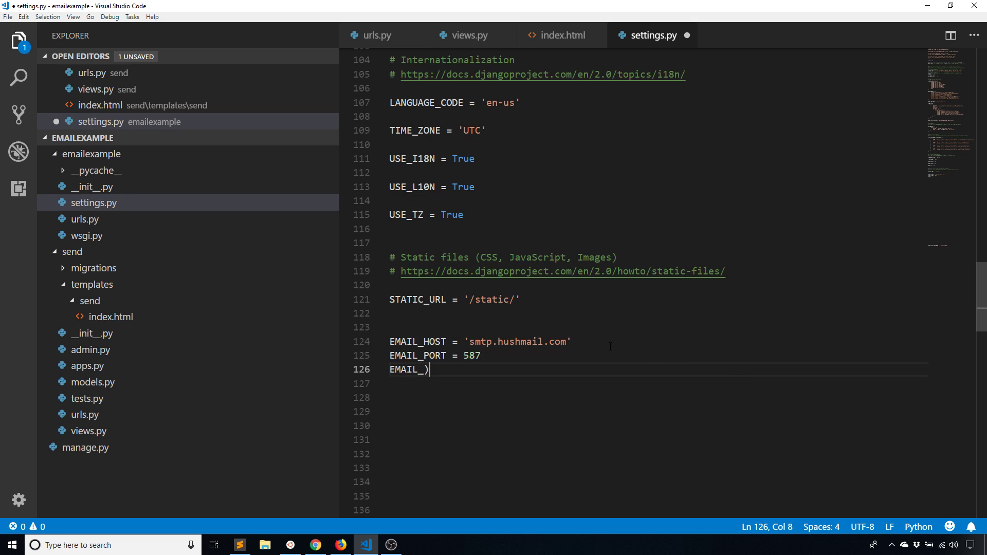
key(Backspace)
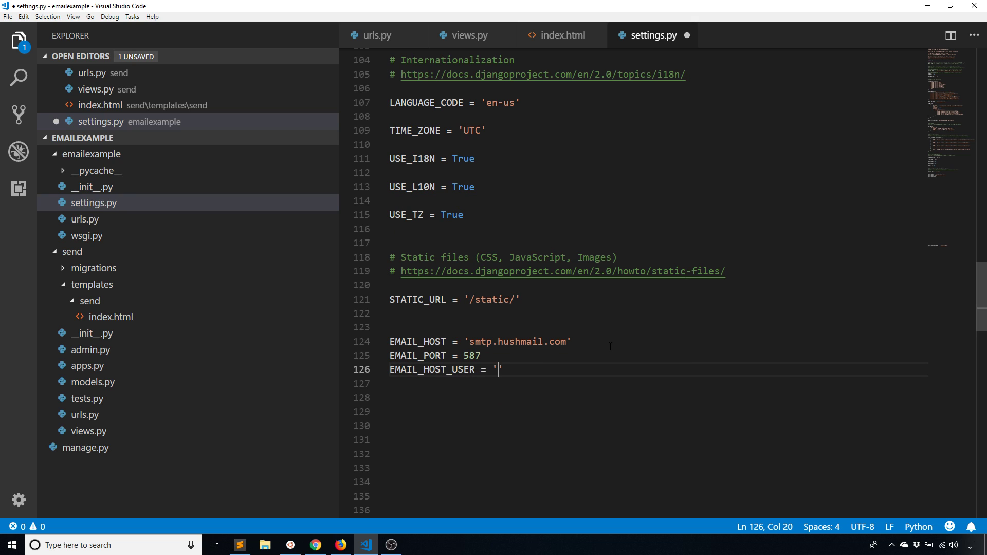
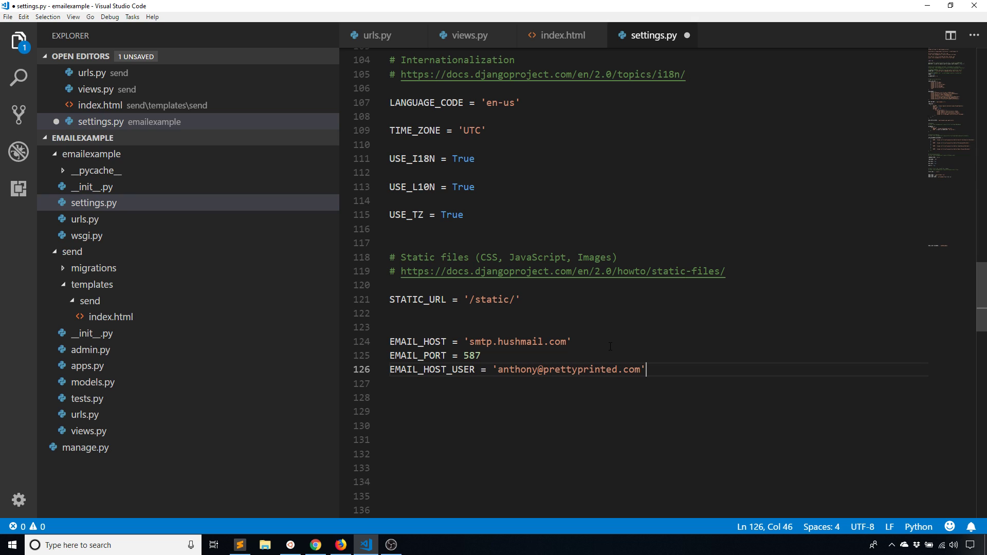
text(EMAIL)
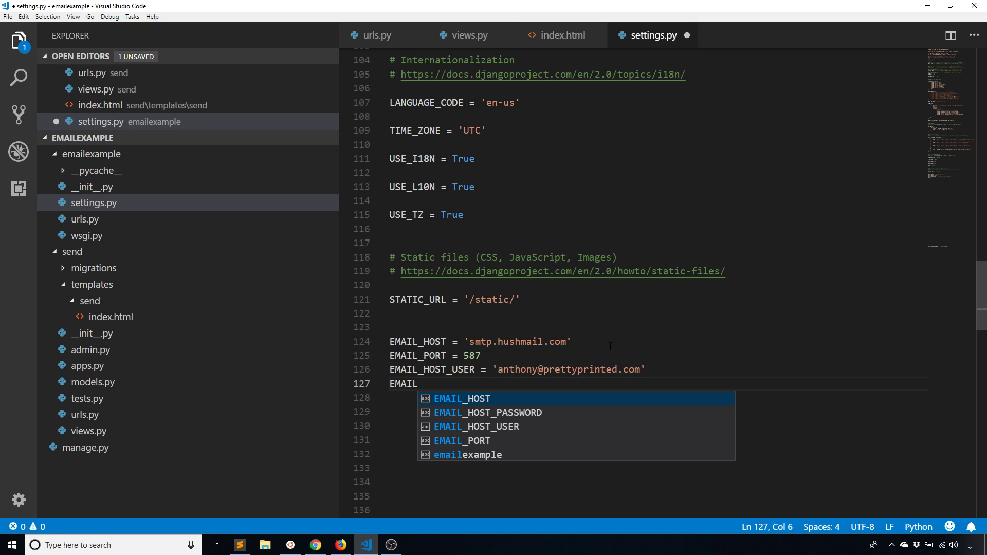
text(_HOST_PASSWORD =)
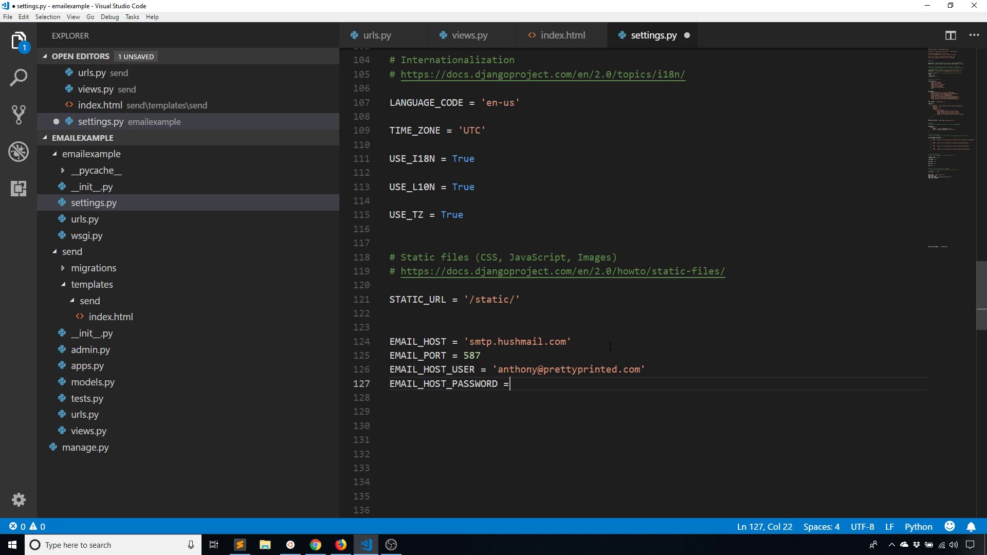
text('')
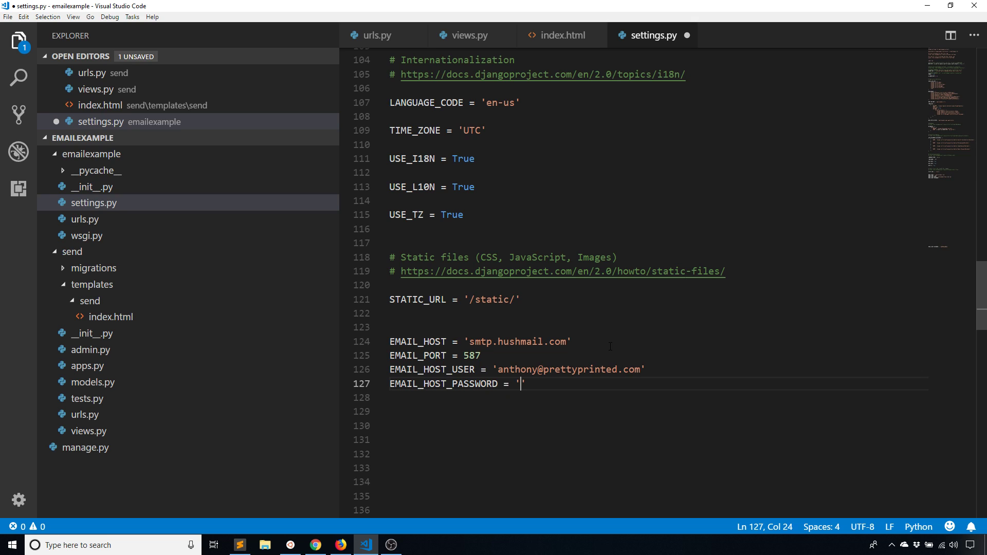
double_click(443, 384)
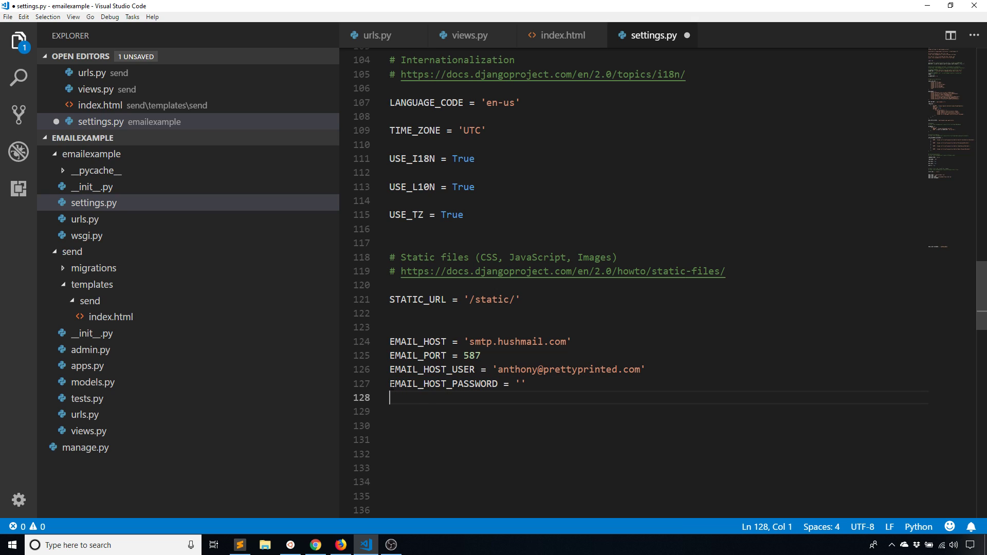
- Comment out EMAIL_HOST_PASSWORD and add EMAIL_USE_TLS = True and EMAIL_USE_SSL = False
text(#)
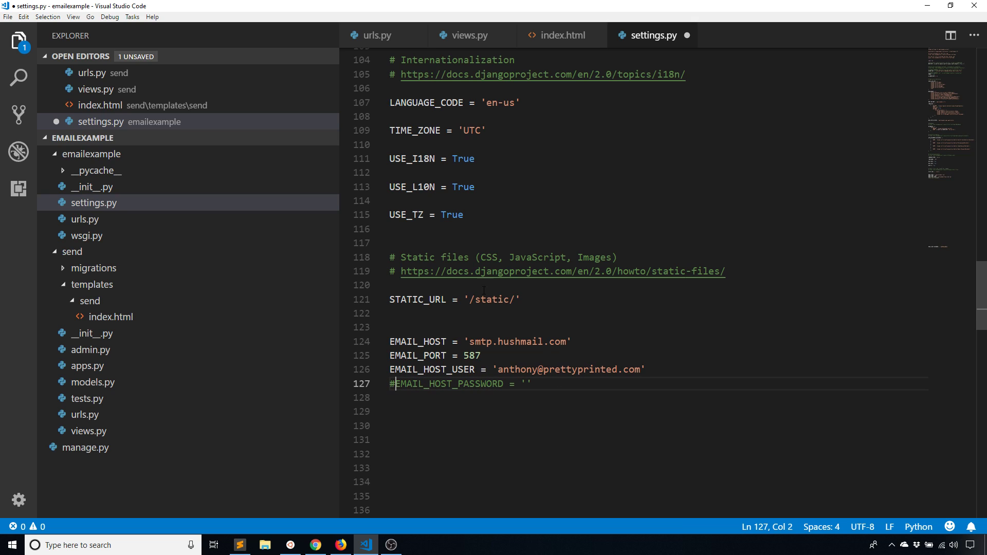
click(531, 384)
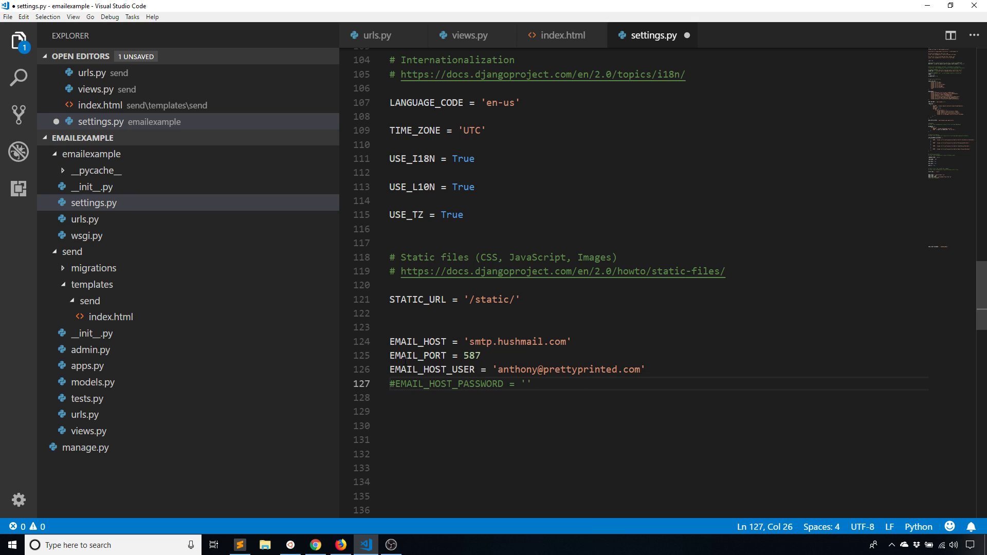
text(EMAIL_USE_TLS)
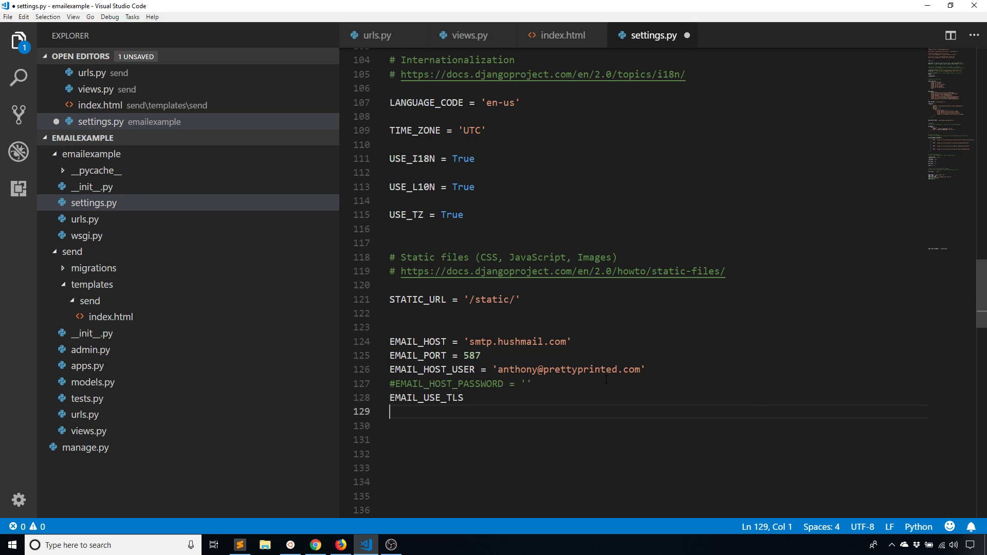
text(EMAIL_USE_SSL)
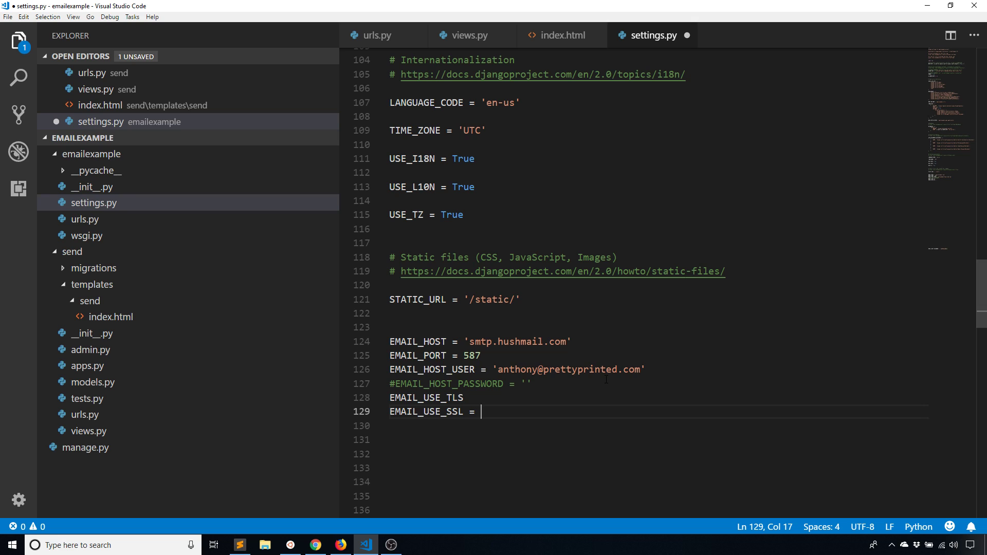
text(= False)
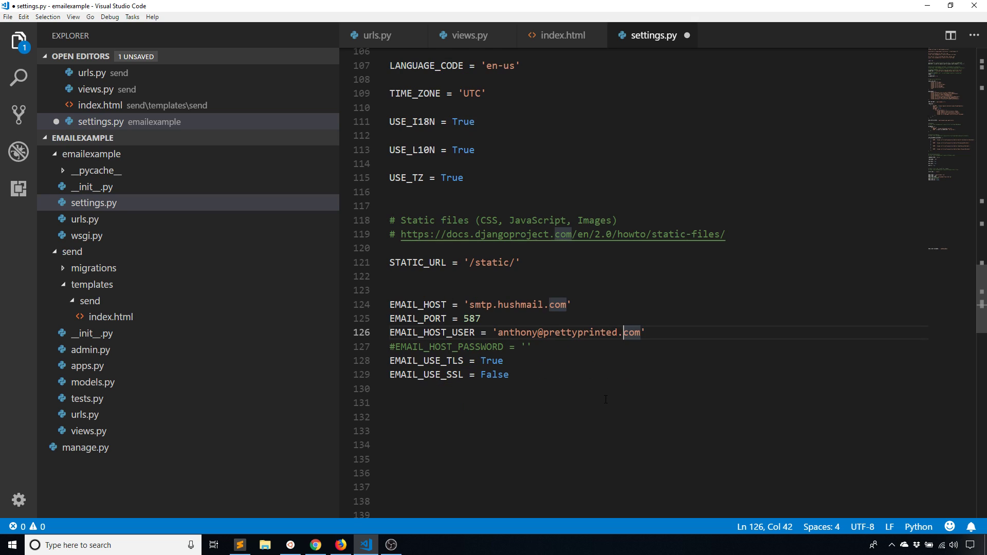
mouse_move(600, 398)
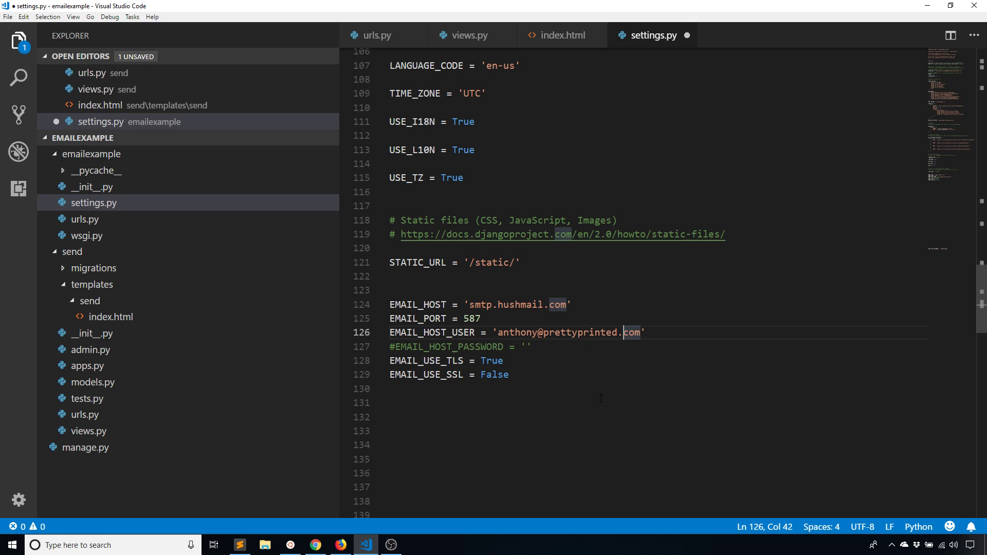
double_click(494, 375)
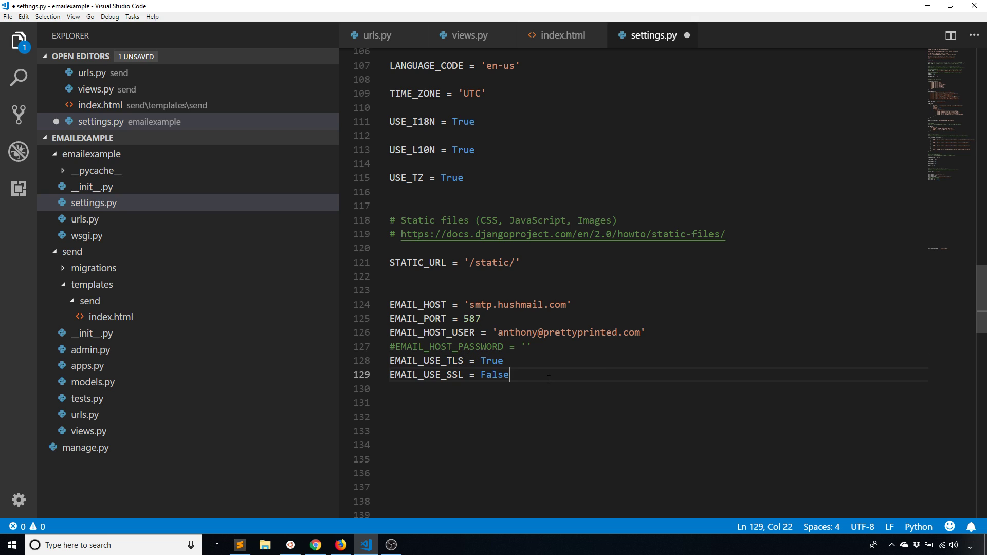
- Open views.py and add 'from django.core.mail import send_mail'
double_click(494, 375)
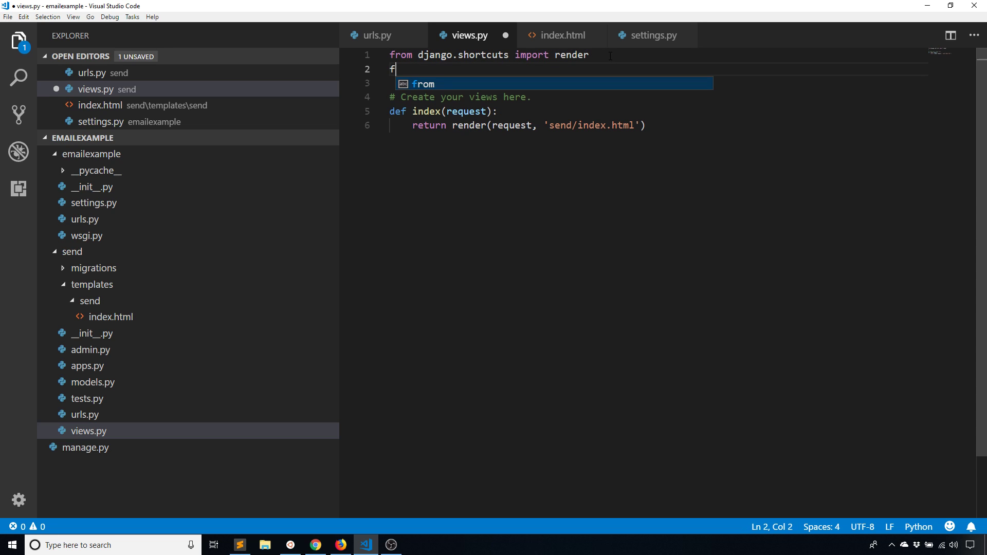
text(rom django.core.mail i)
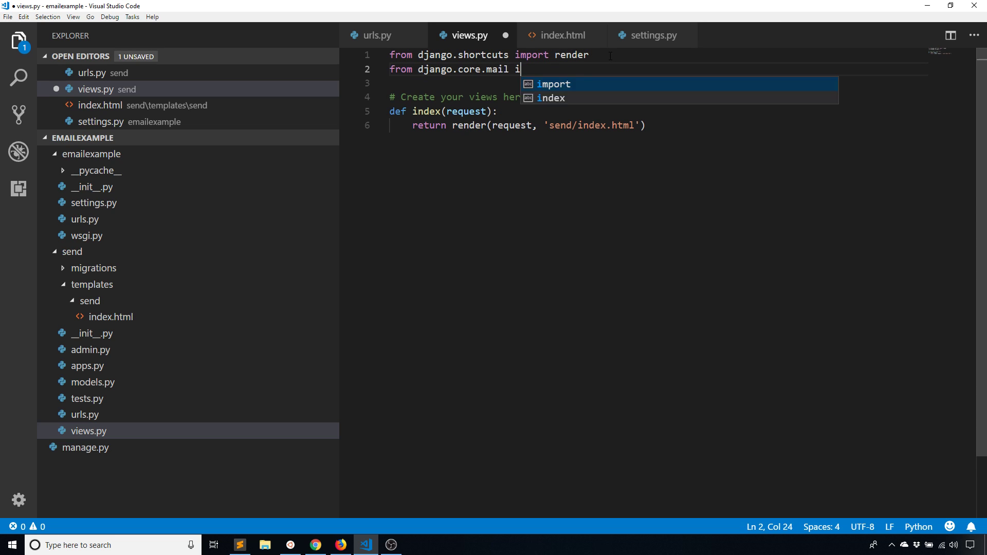
text(mport send_m)
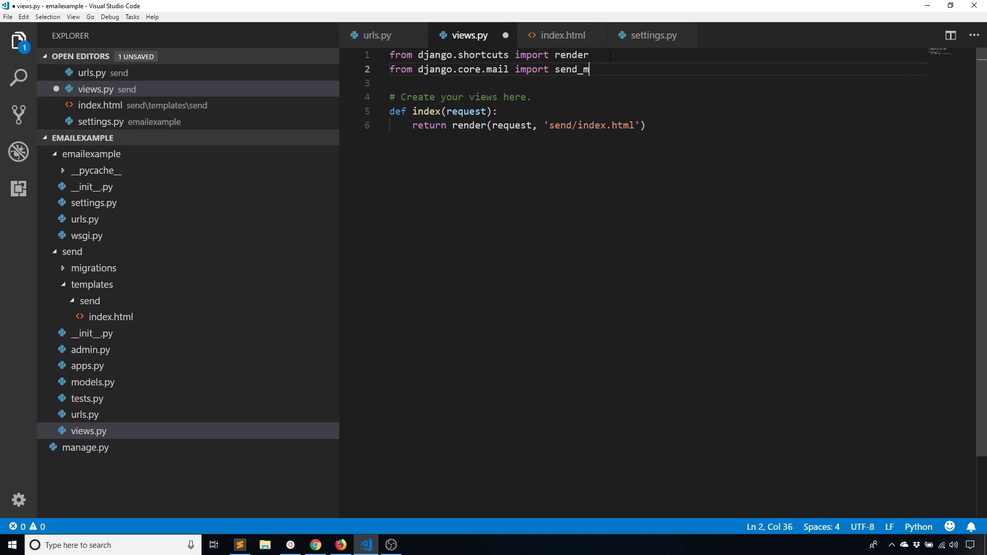
text(ail)
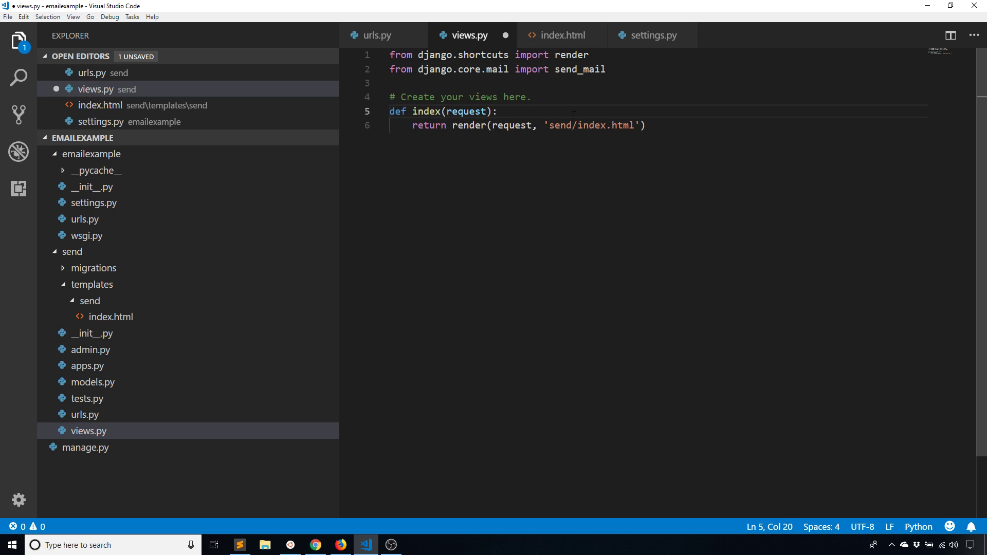
- Start a send_mail call in index with subject 'Hello from PrettyPrinted'
key(Enter)
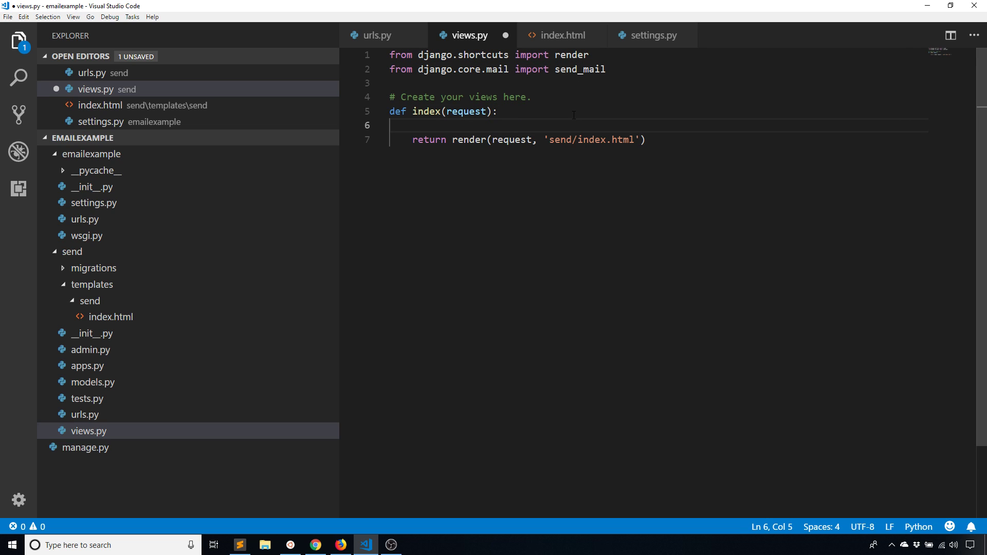
text(send_mail()
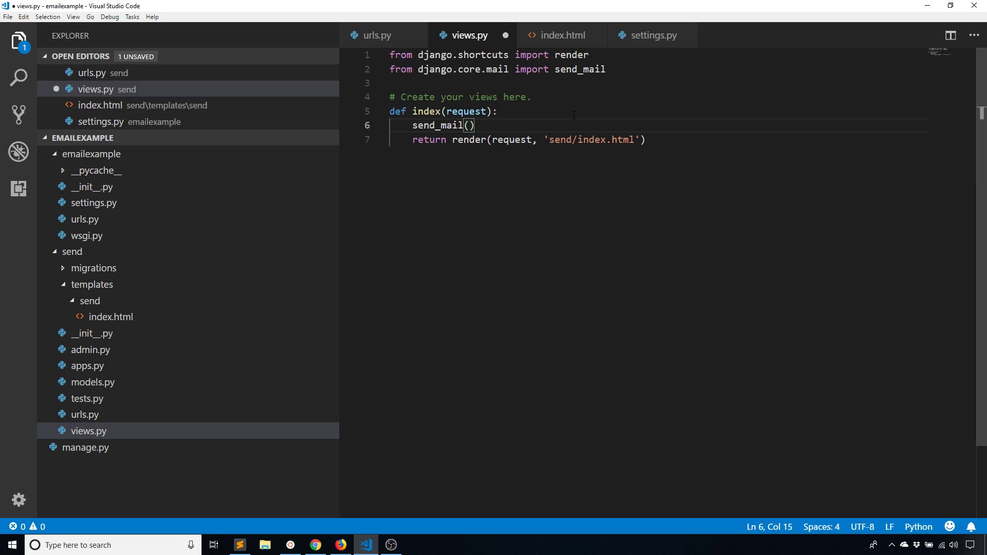
text(')
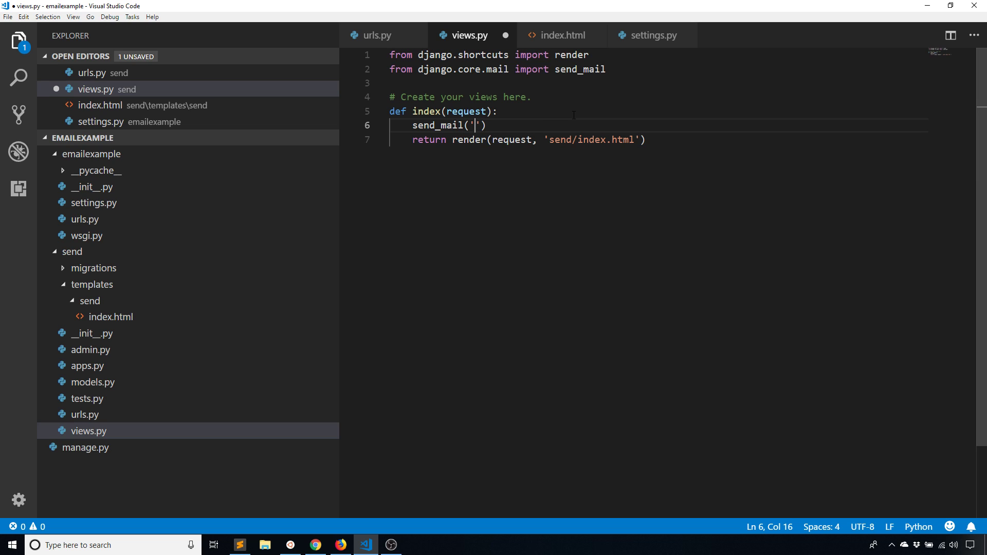
text(Hel)
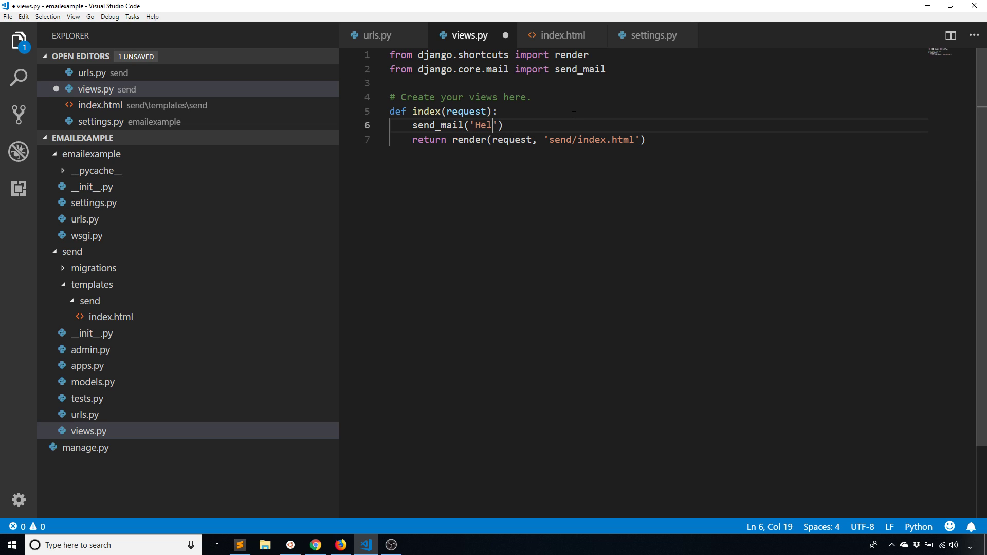
text(lo from PrettyP)
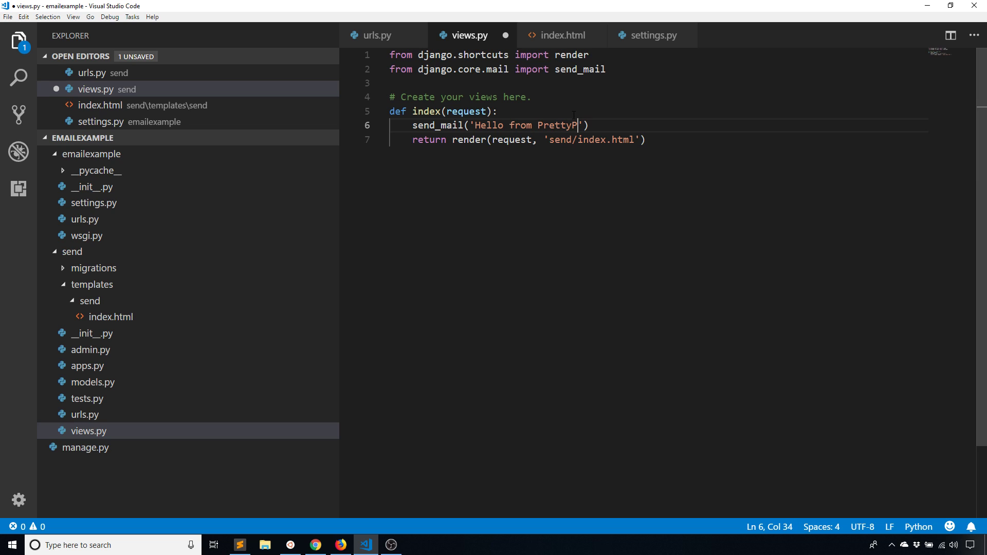
text(rinted)
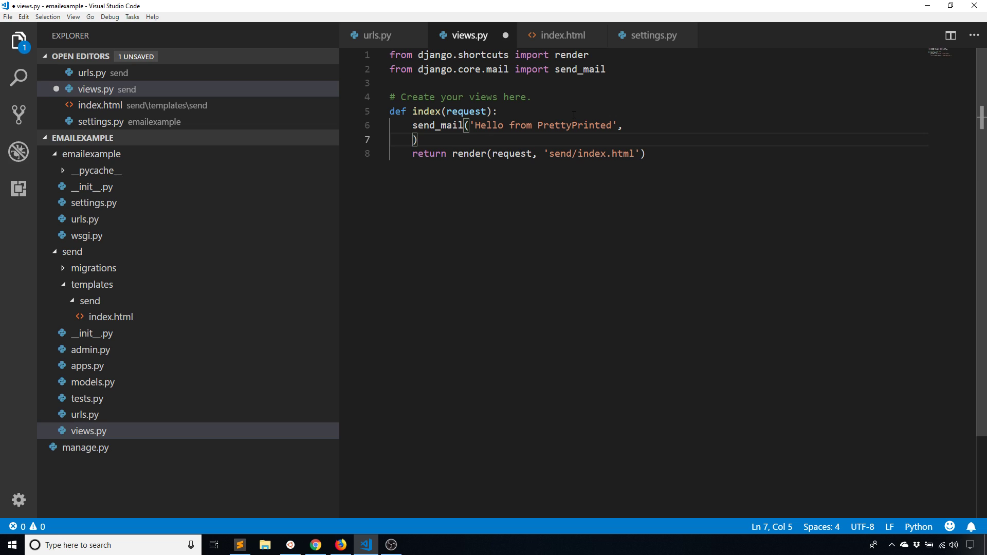
text(')
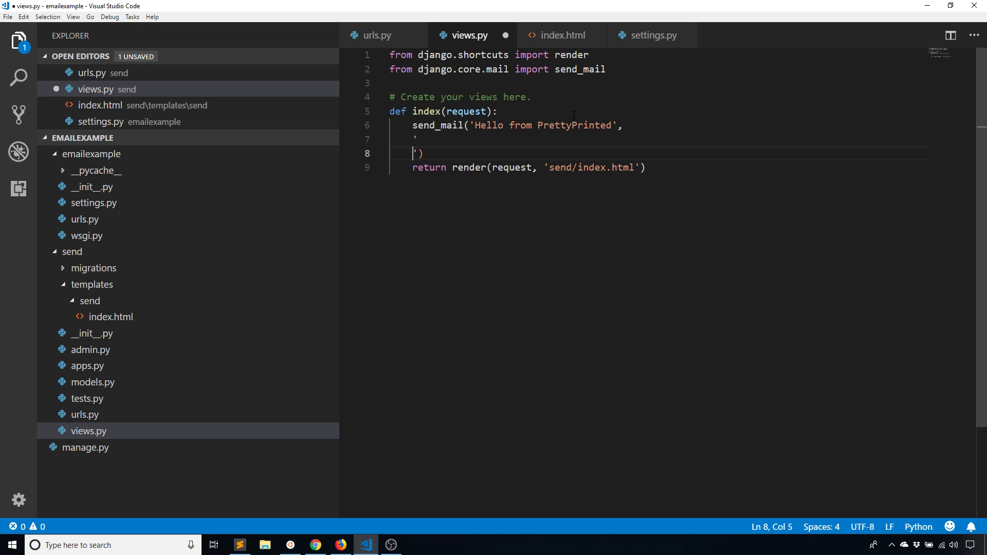
key(Backspace)
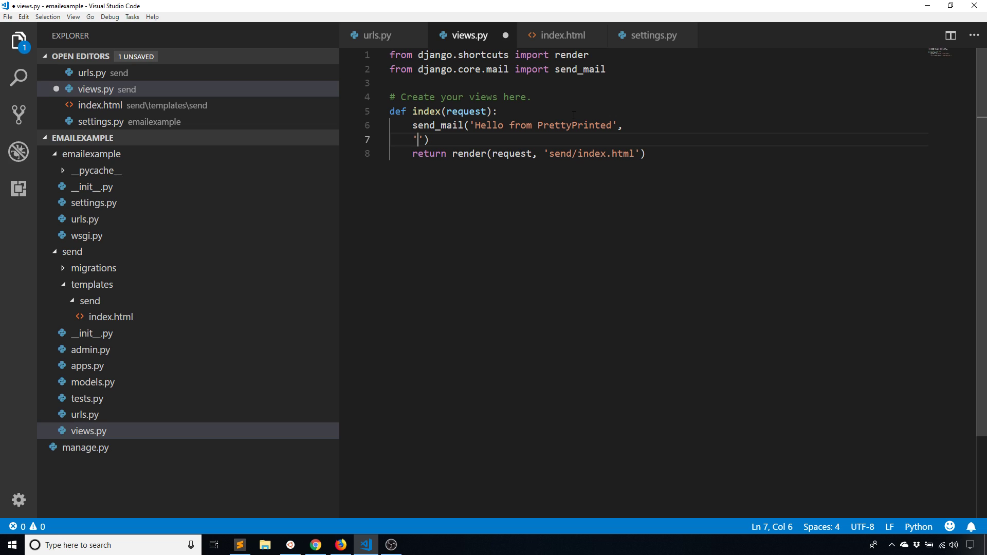
text(Helo)
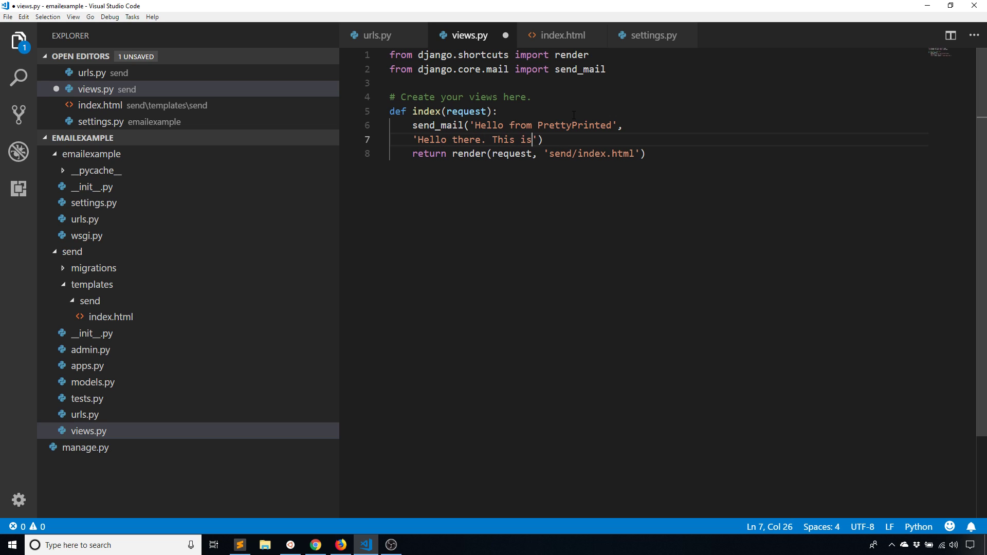
text(an automated message.)
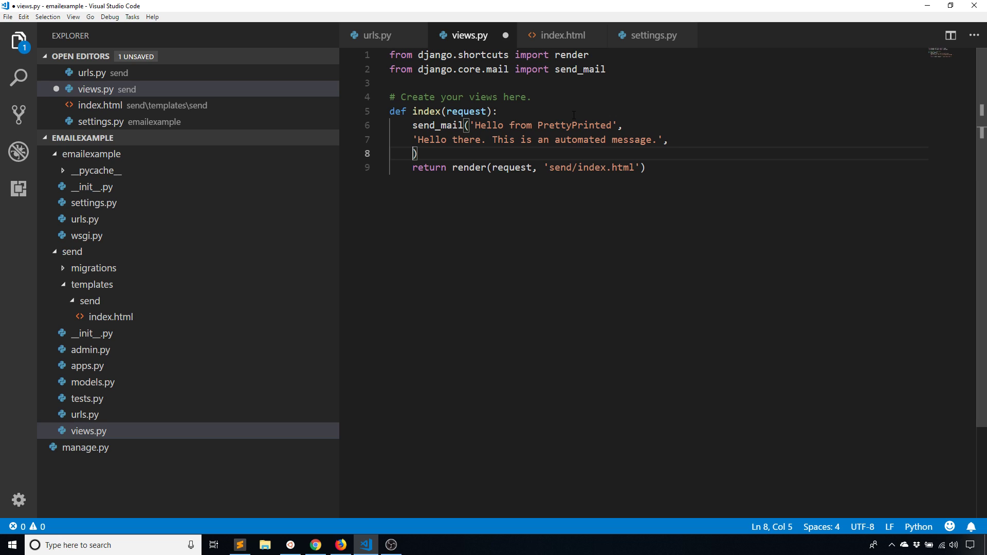
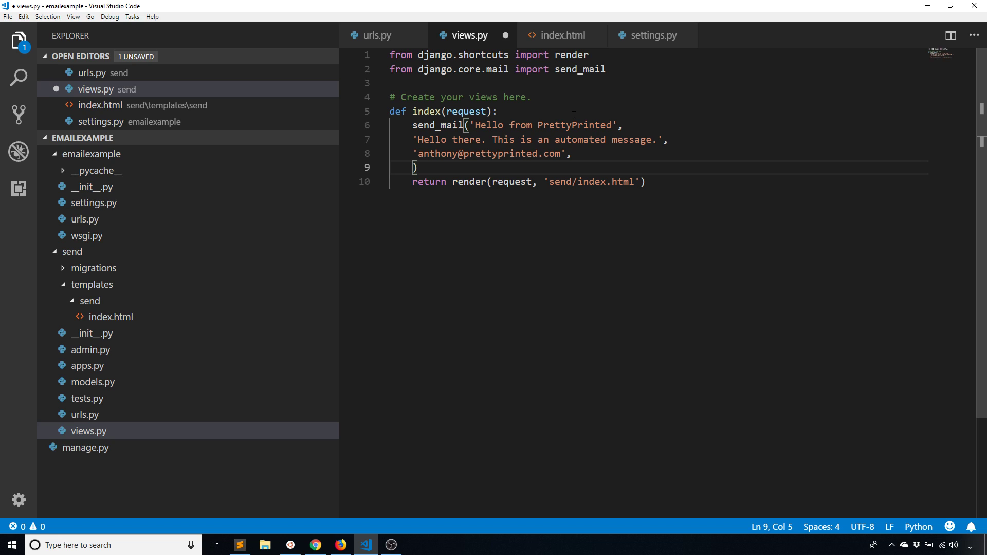
text([])
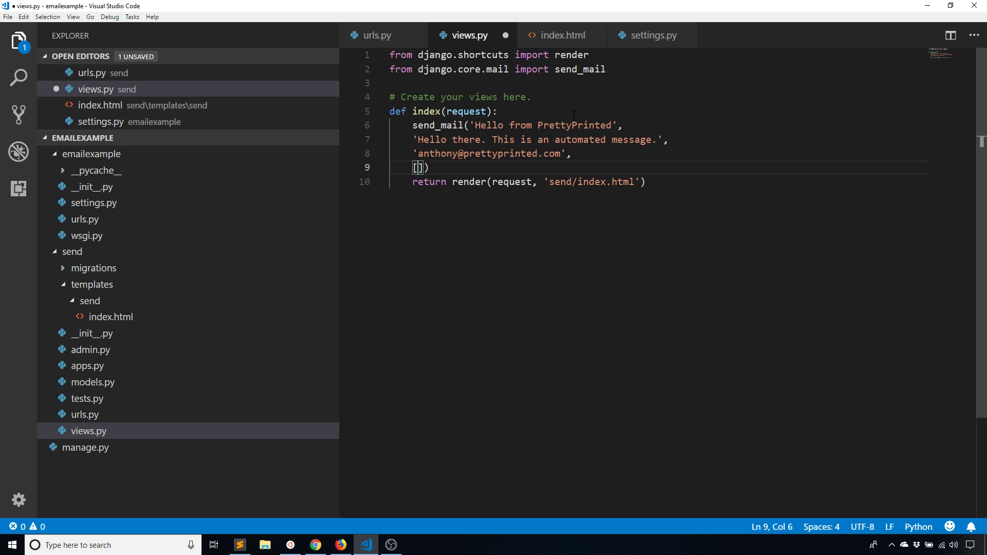
click(315, 545)
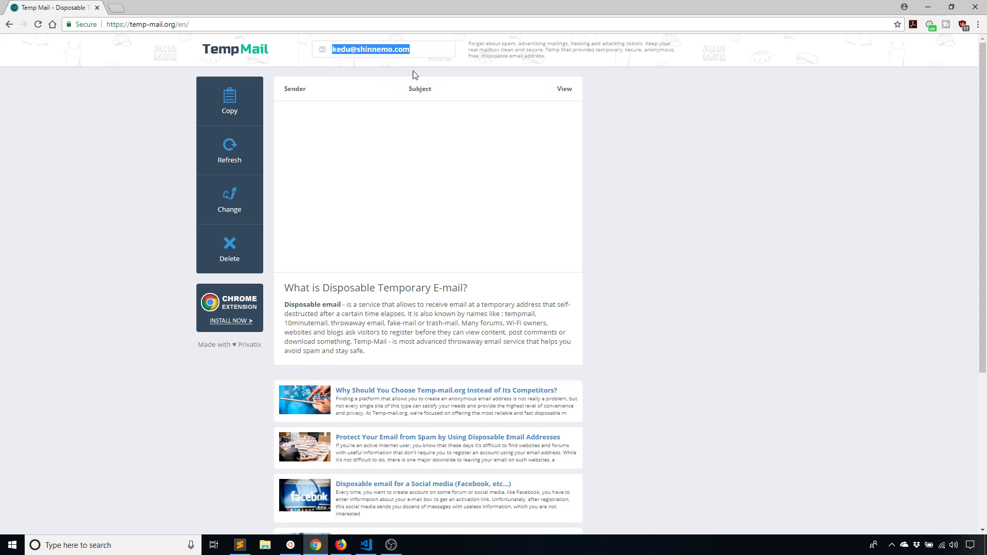
mouse_move(630, 320)
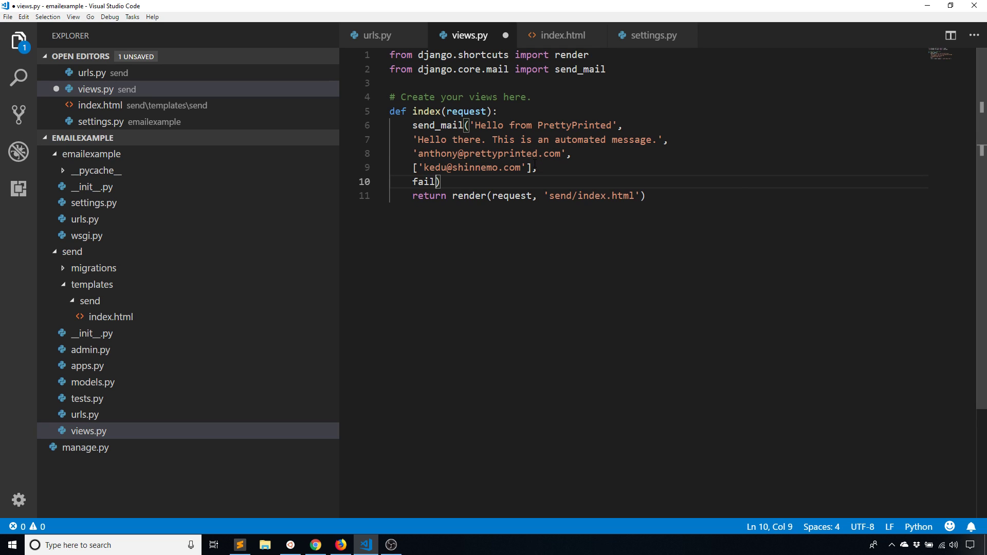
- Finish send_mail with the temporary recipient and fail_silently=False, then save views.py
text(_silently=Fal)
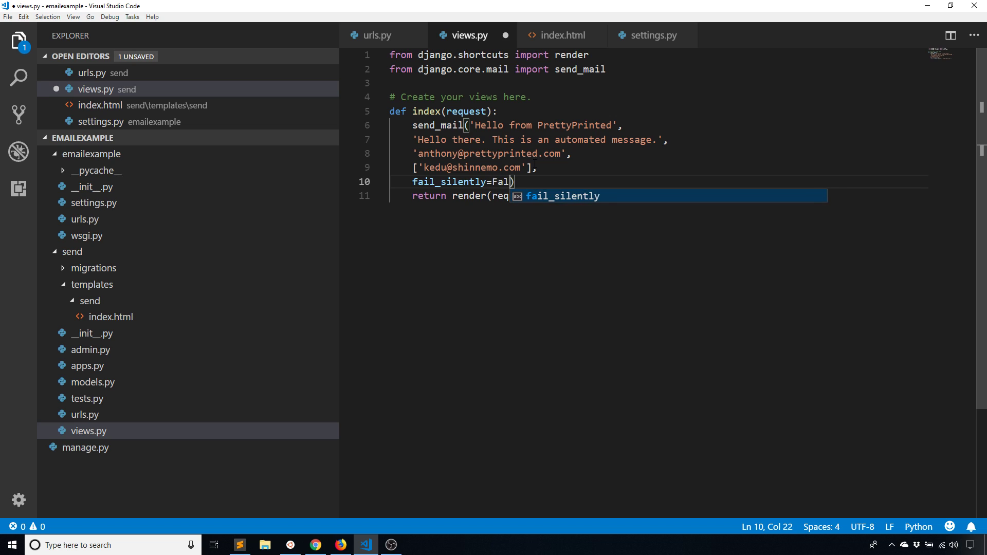
text(se)
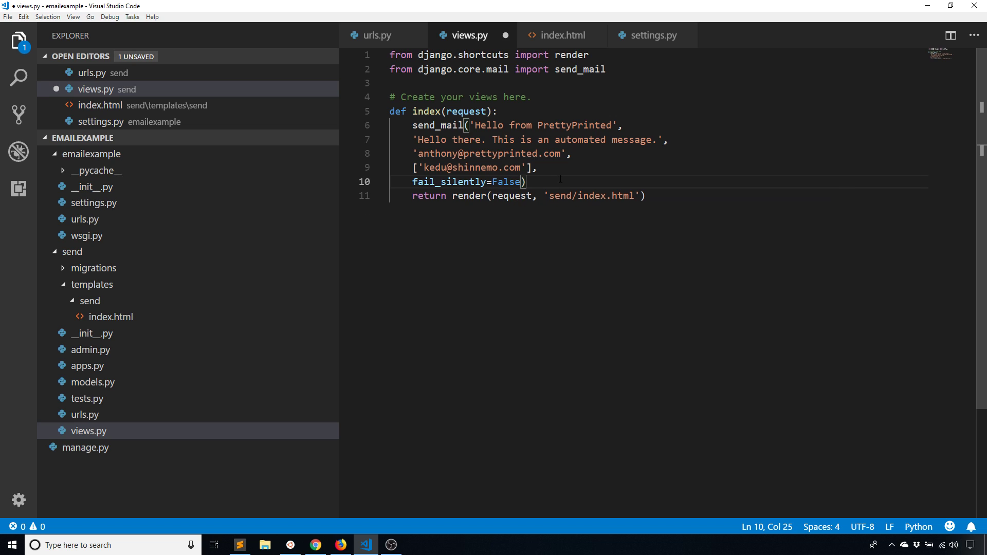
key(Enter)
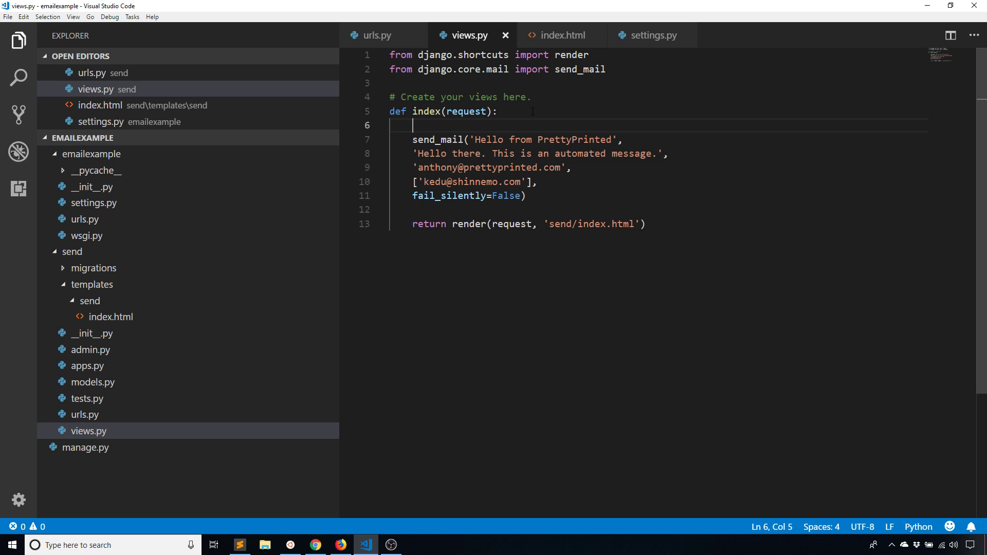
mouse_move(560, 36)
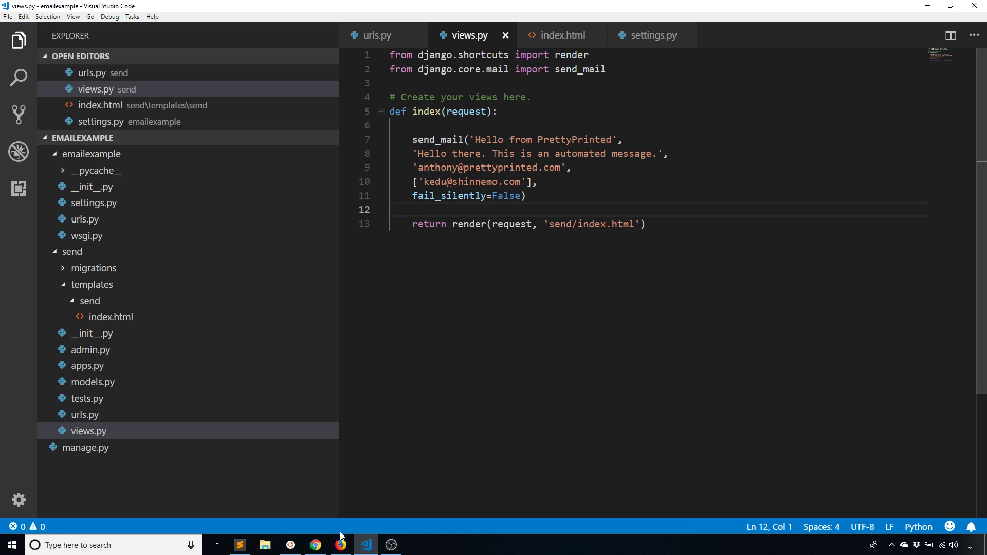
- Start the Django app from the Ubuntu terminal with python manage.py runserver
click(289, 545)
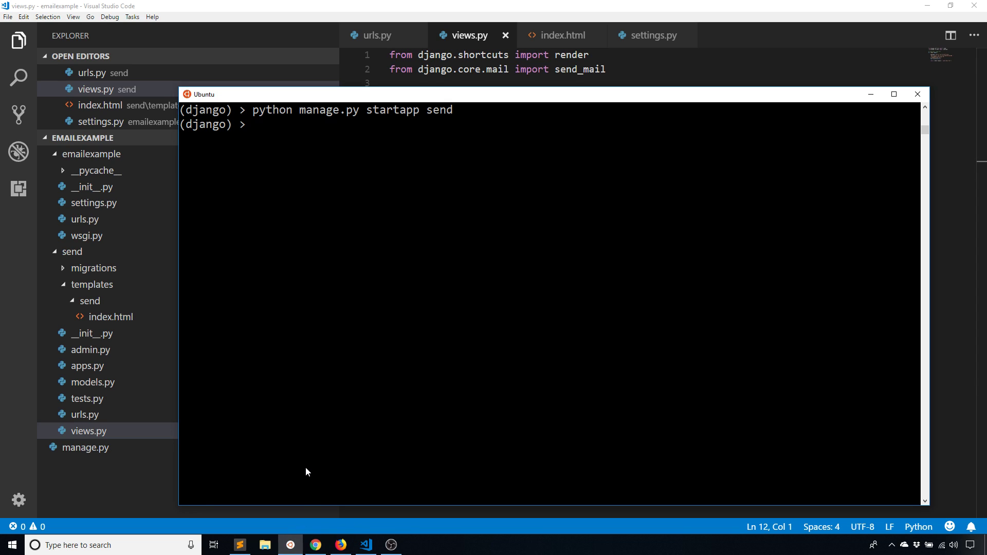
text(python man)
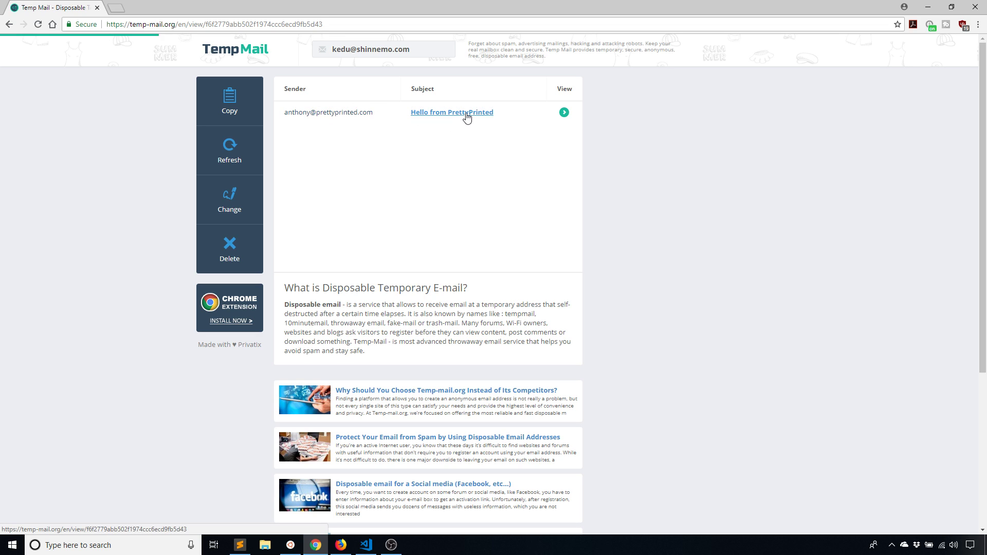
- View the 'Hello from PrettyPrinted' message body, then select the browser address bar
click(451, 112)
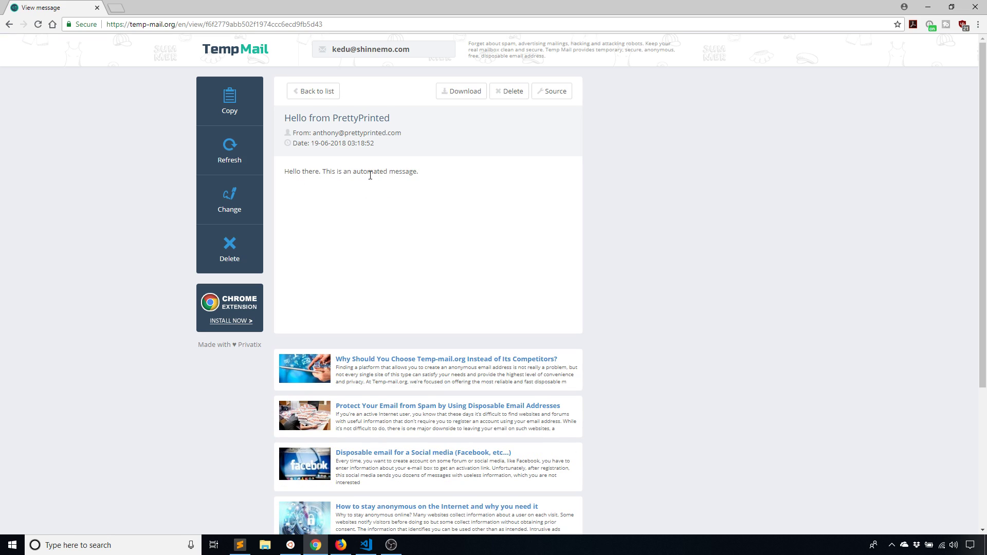
mouse_move(400, 194)
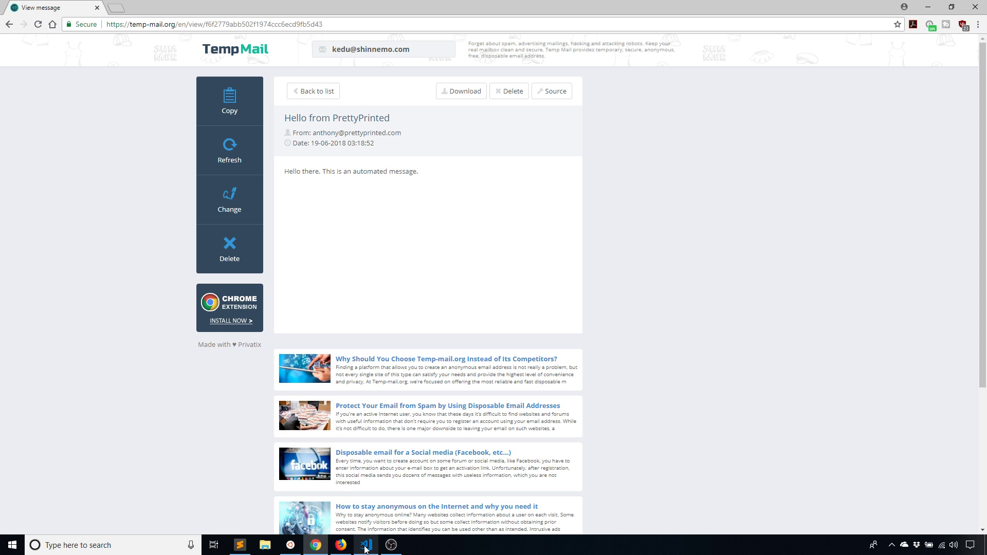
click(214, 25)
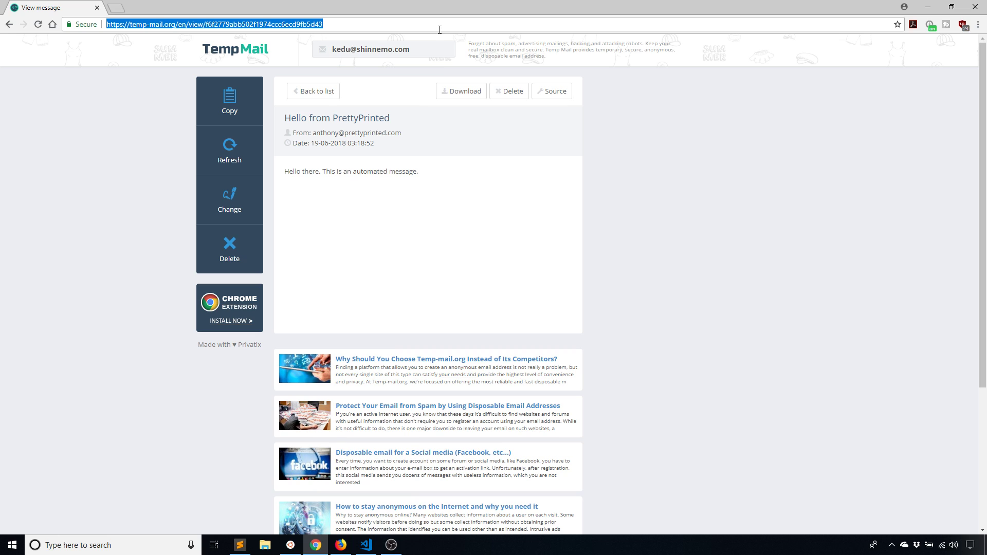
- Go to prettyprinted.com to see the Django and Flask course catalogue
text(prettyprinted.com)
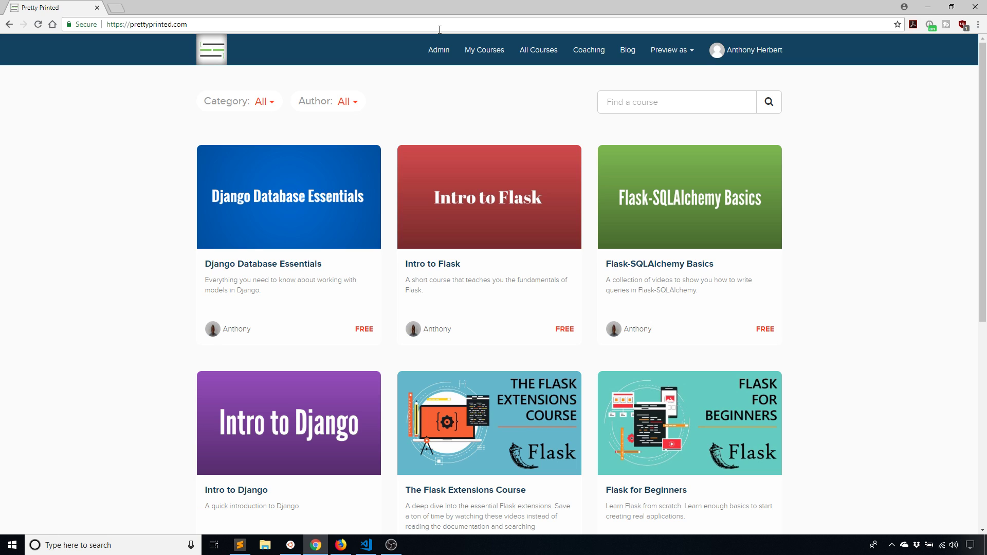
mouse_move(408, 5)
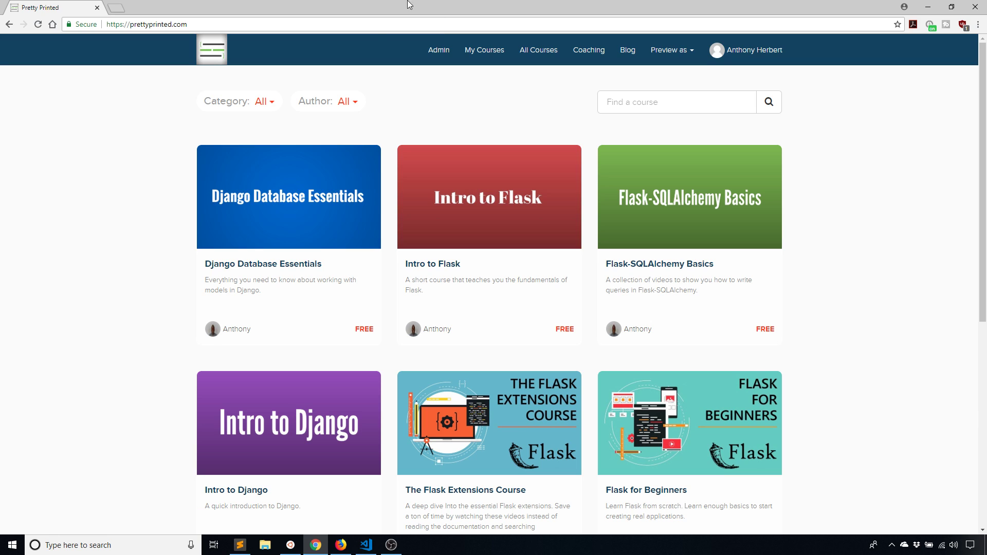
- Open the Intro to Django course and scroll to its Dear Diary Project curriculum
scroll(down, 3)
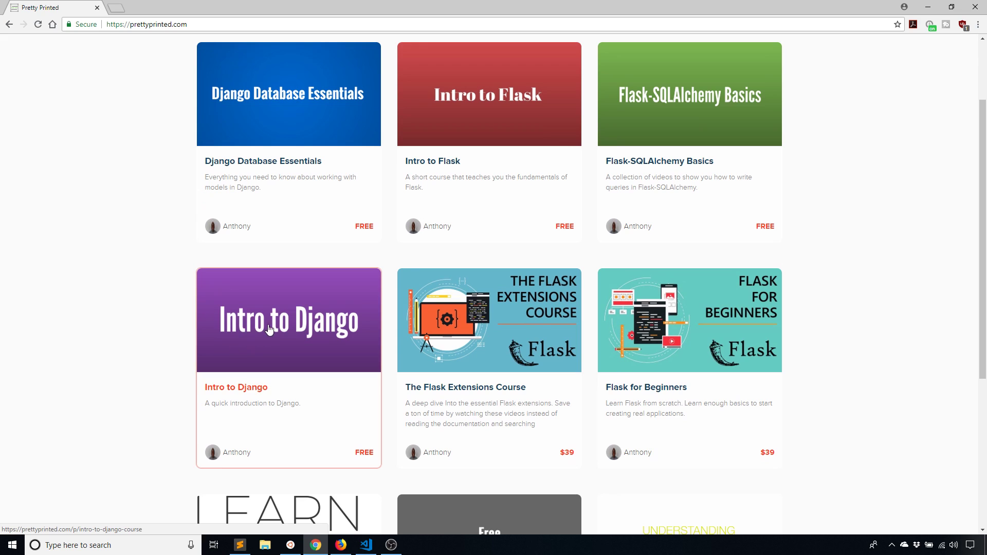
click(288, 319)
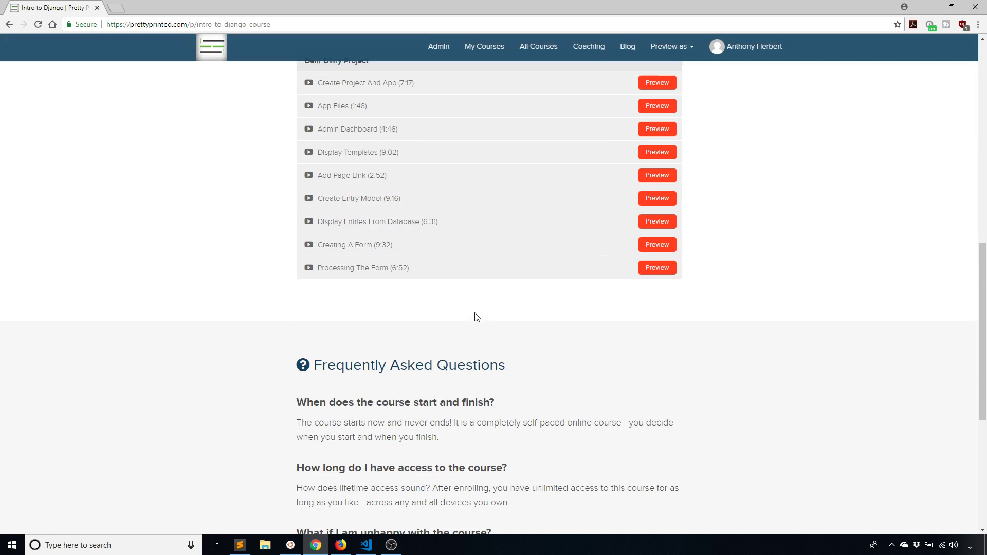
scroll(up, 3)
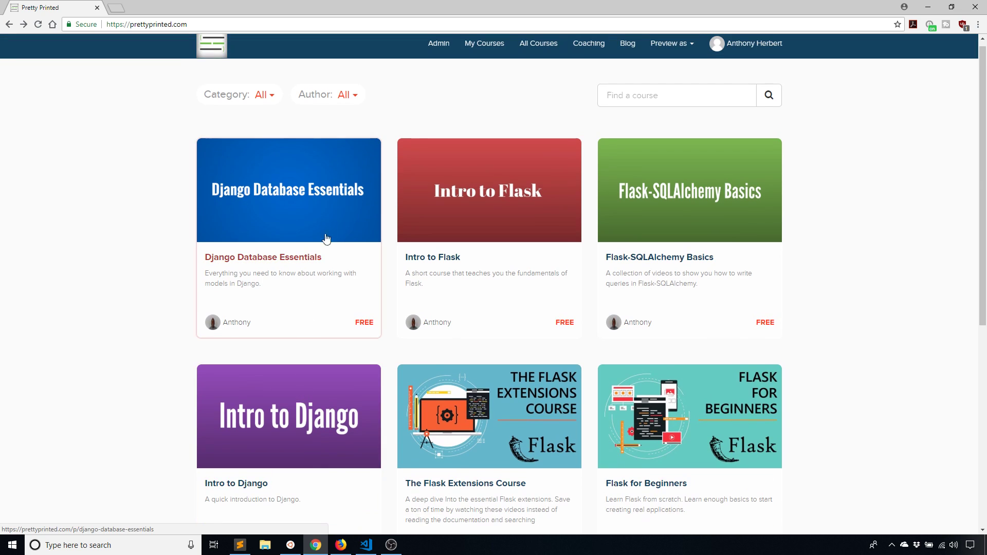
scroll(down, 3)
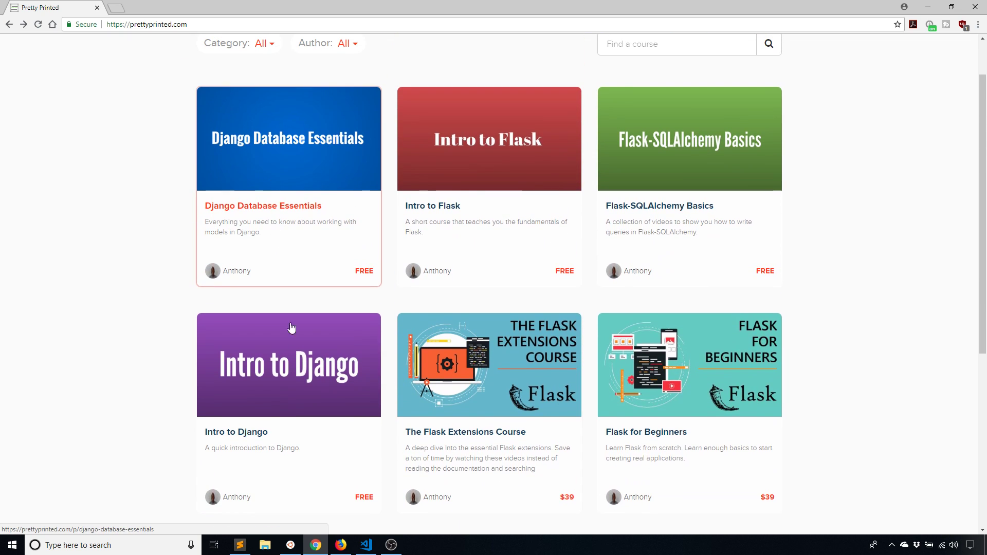
scroll(down, 3)
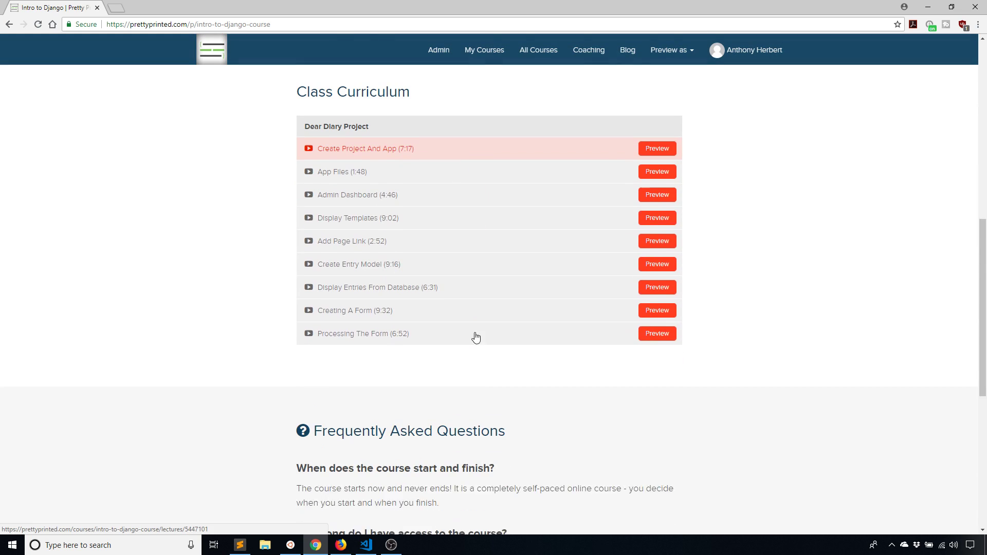
scroll(down, 3)
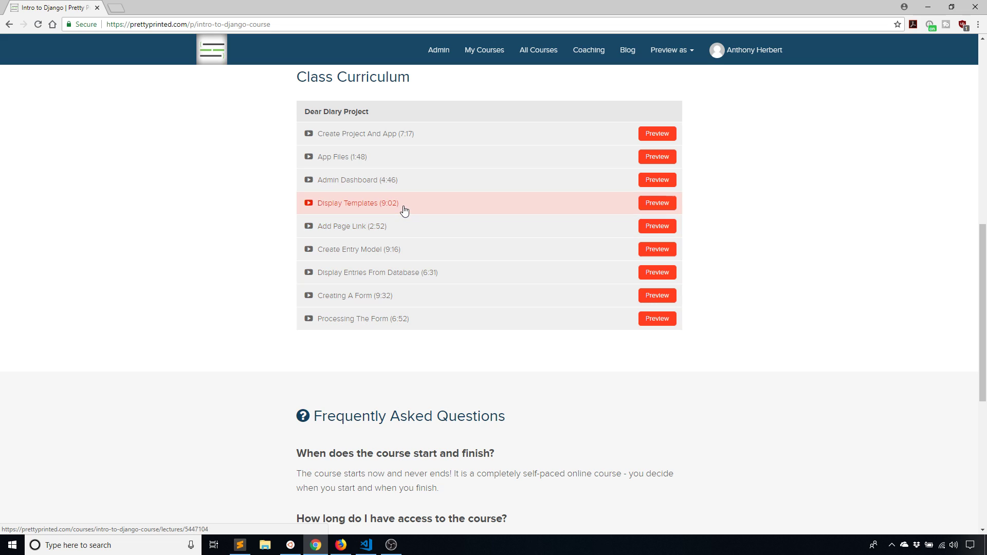
mouse_move(221, 271)
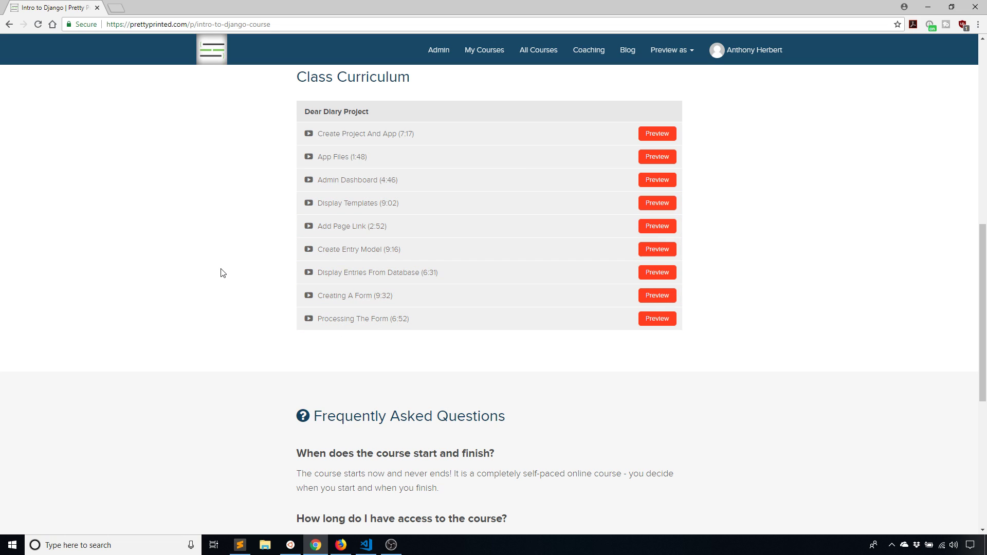